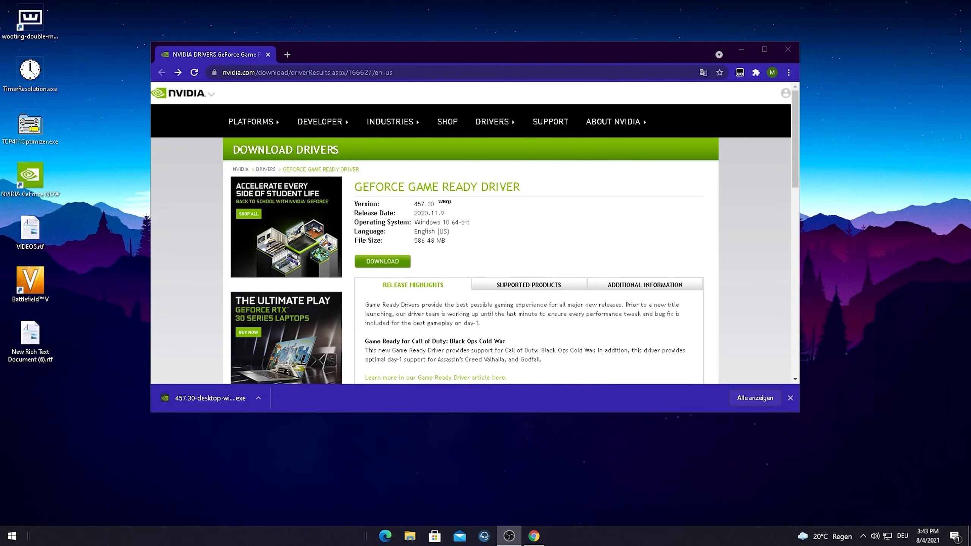
mouse_move(412, 208)
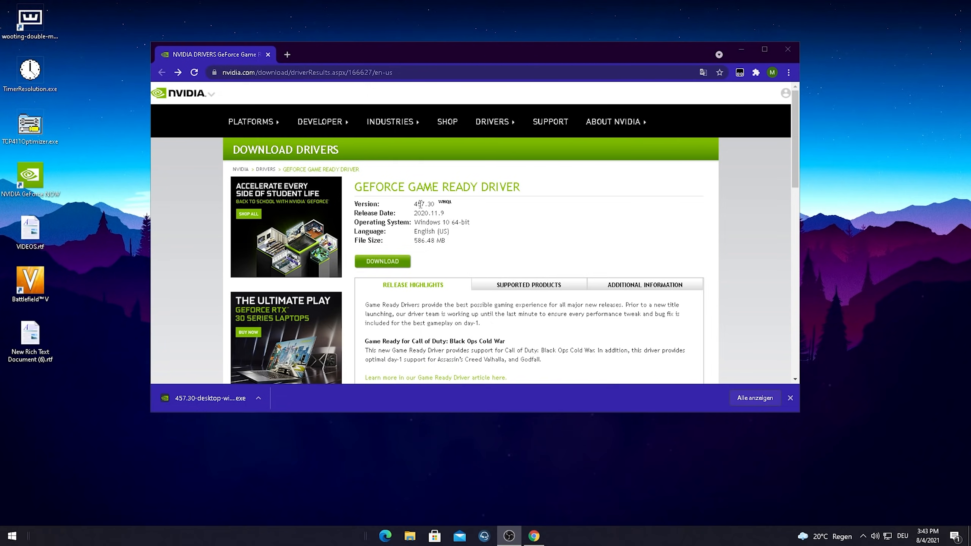
mouse_move(443, 211)
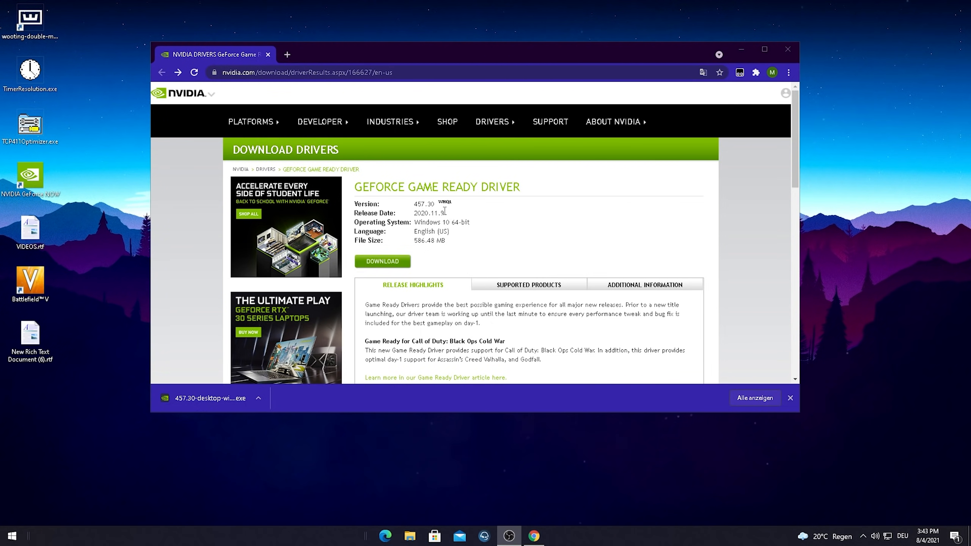
mouse_move(382, 272)
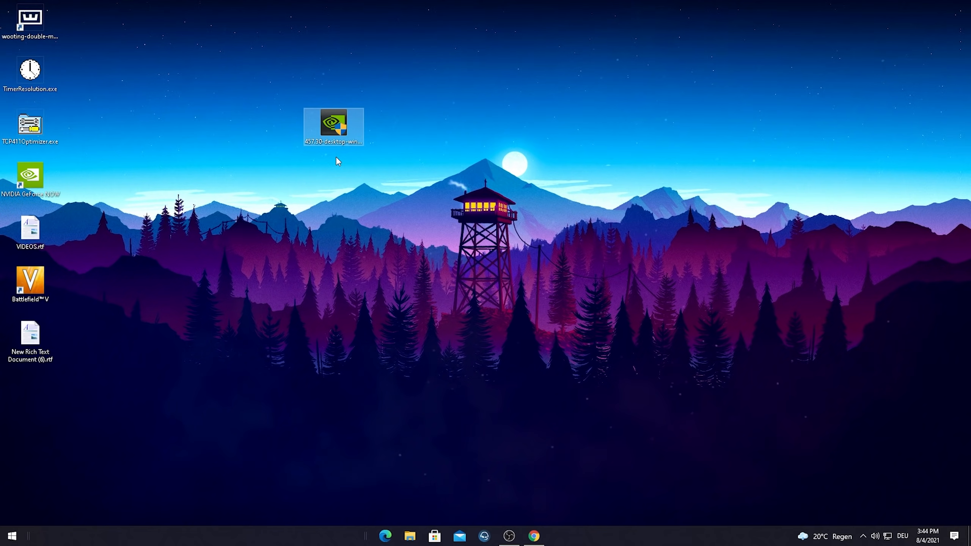
Step: Reach Programs and Features via the Control Panel search and locate NVIDIA Graphics Driver 461.92
text(contro)
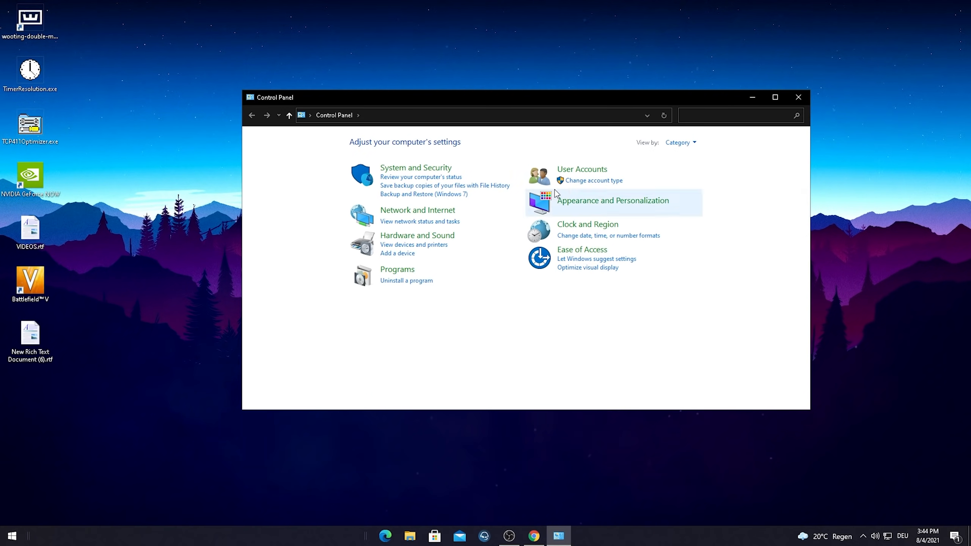
click(396, 268)
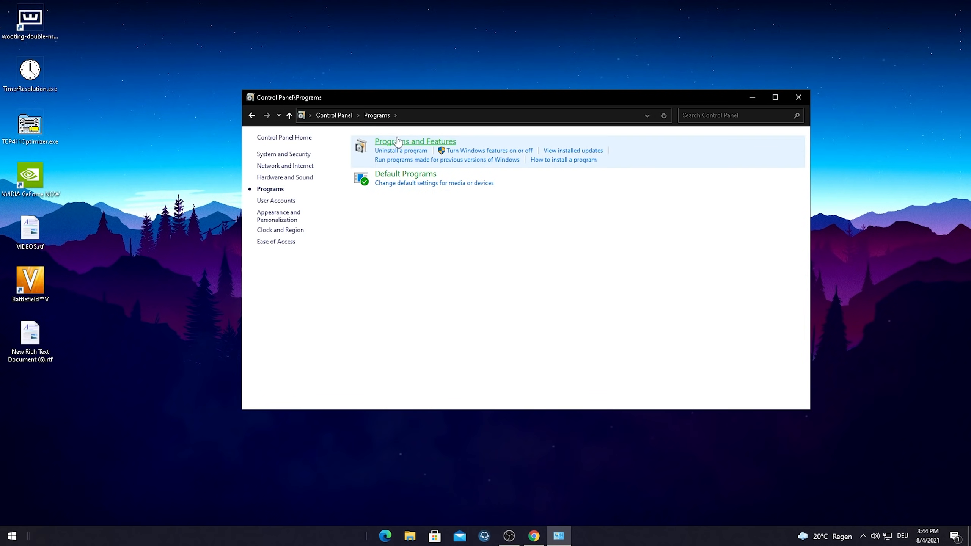
click(415, 141)
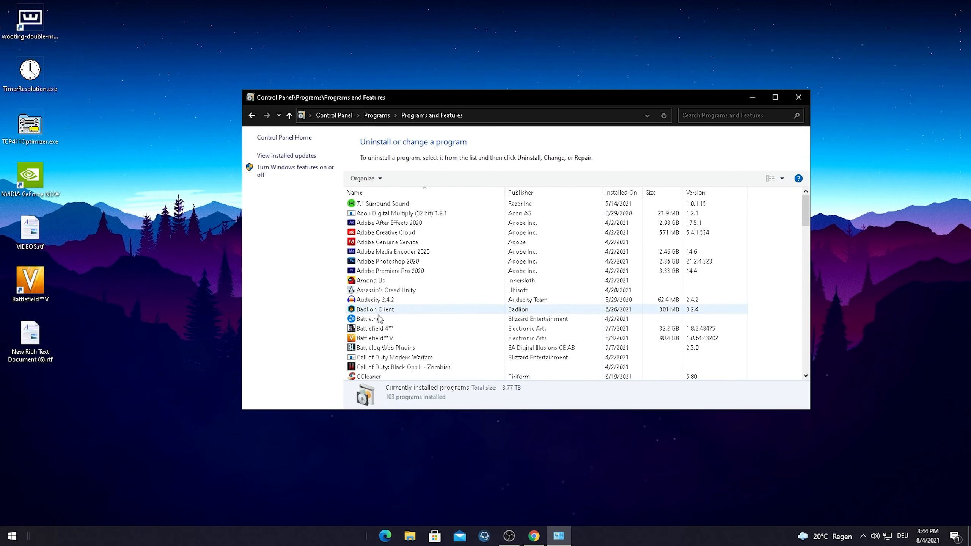
scroll(down, 3)
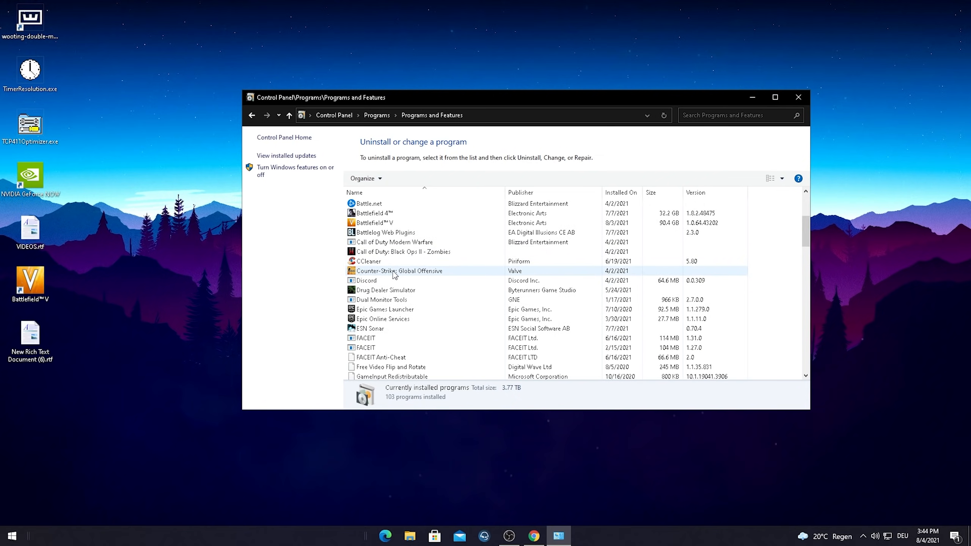
scroll(down, 3)
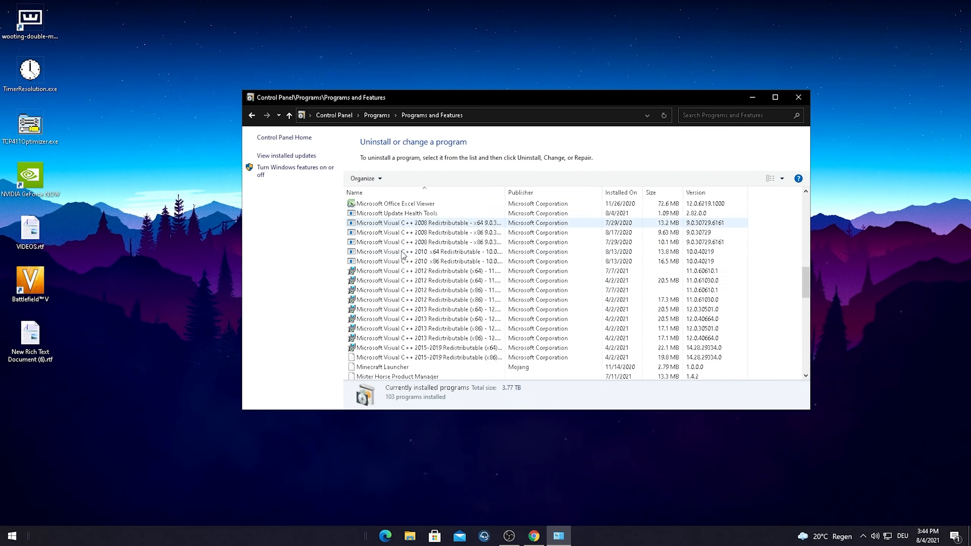
scroll(down, 3)
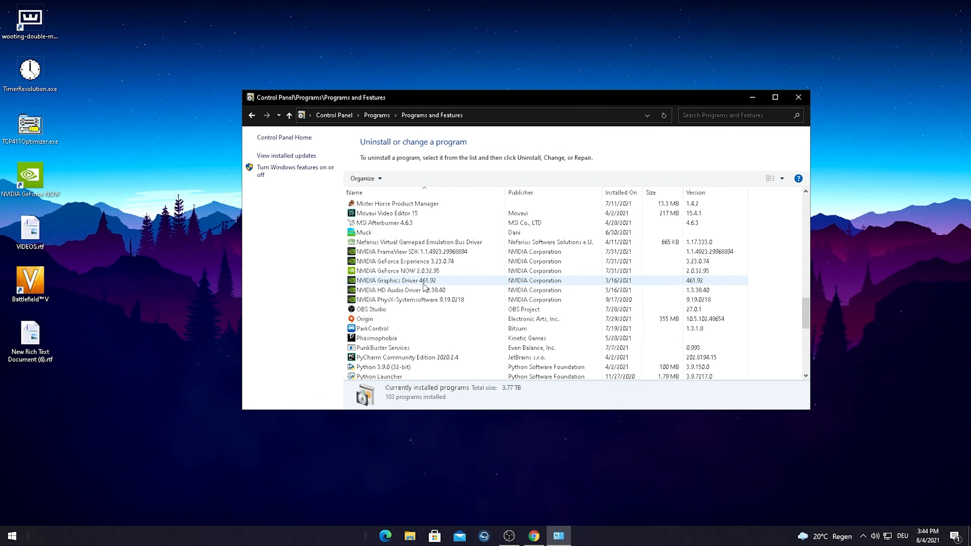
mouse_move(403, 285)
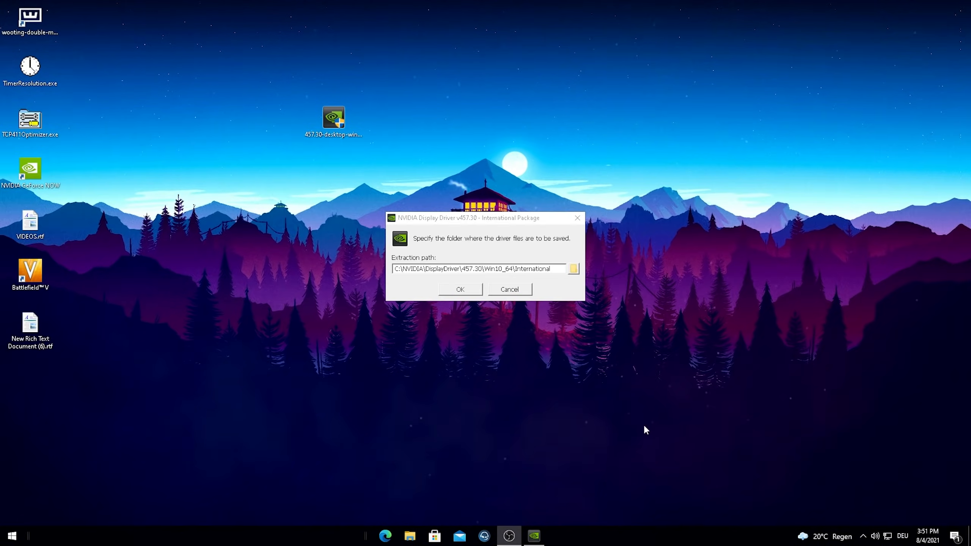
mouse_move(492, 83)
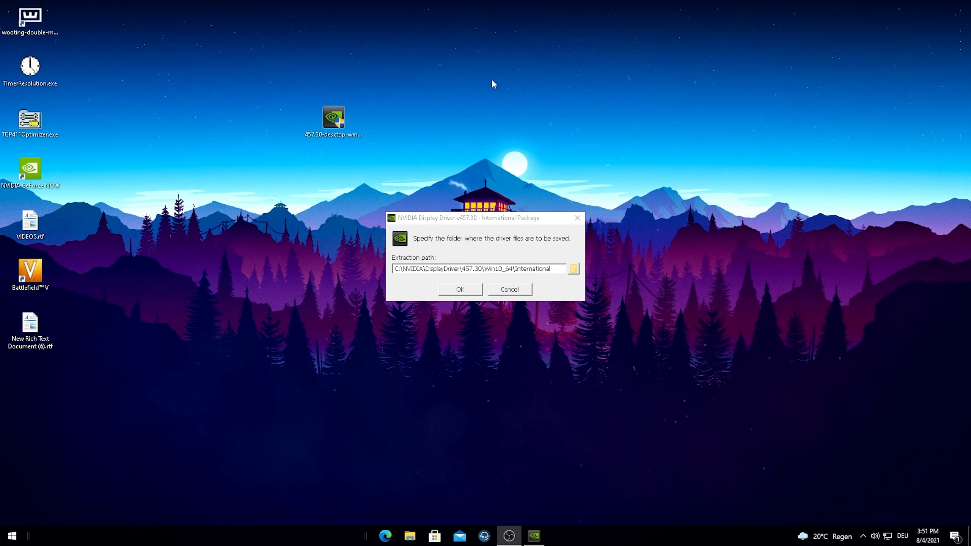
mouse_move(332, 147)
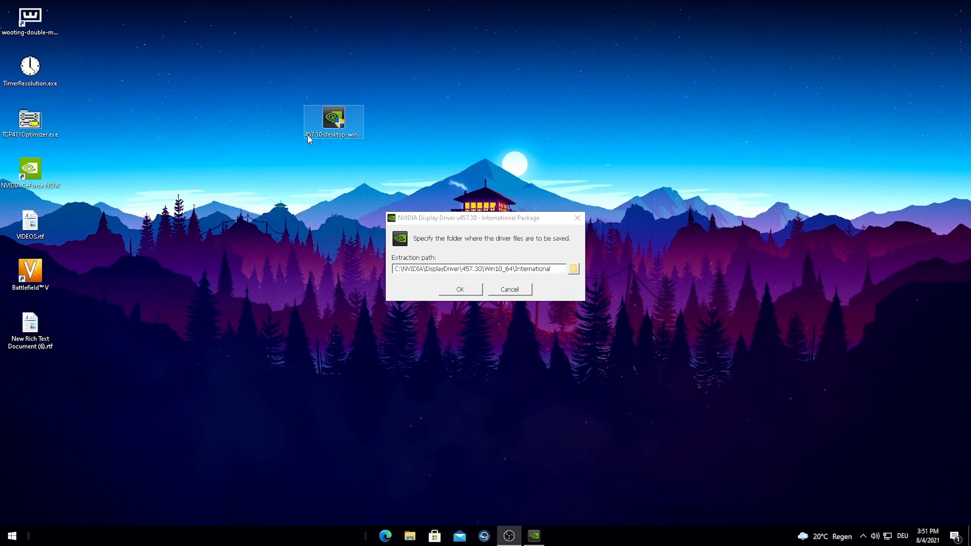
mouse_move(259, 117)
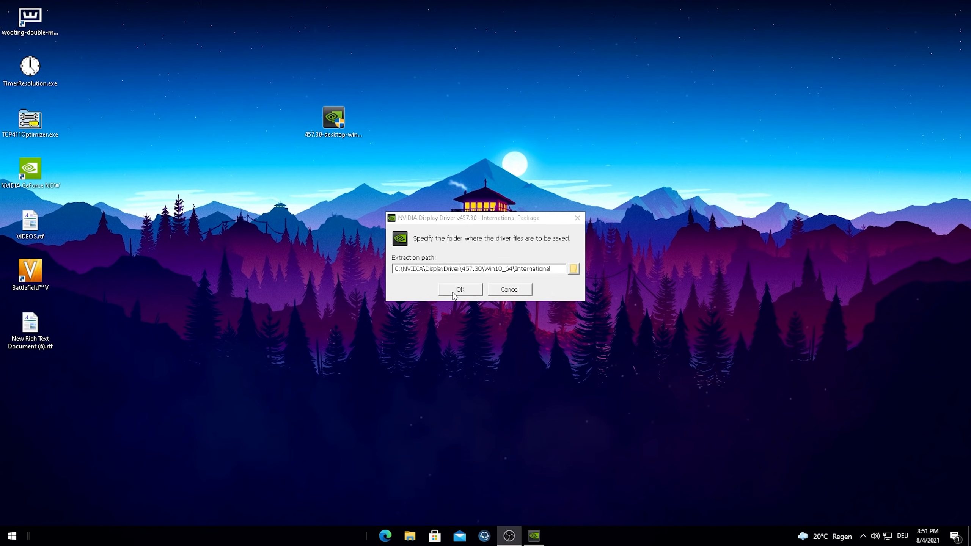
Step: Accept the default extraction folder for the 457.30 driver installer
click(460, 289)
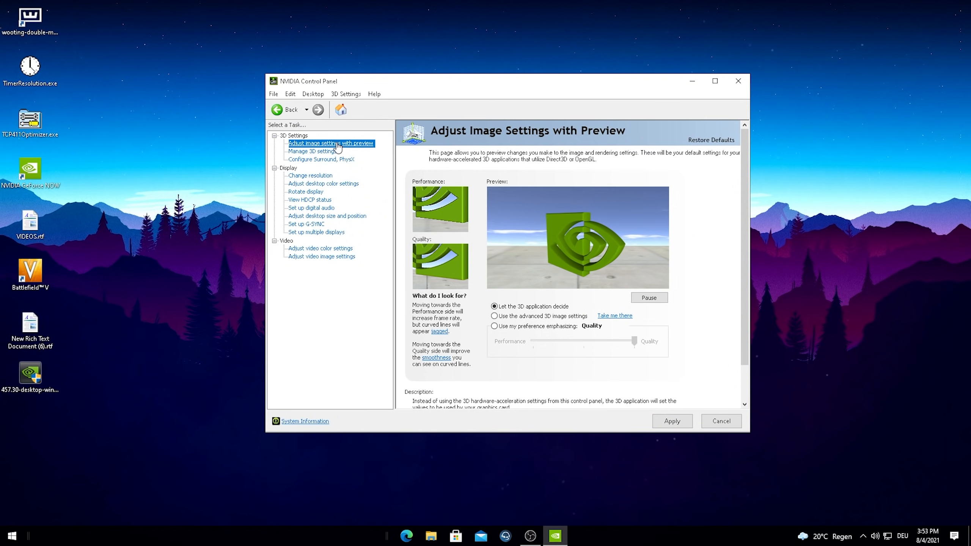
Step: Choose 'Use my preference emphasizing' and slide image quality fully to Performance
click(494, 326)
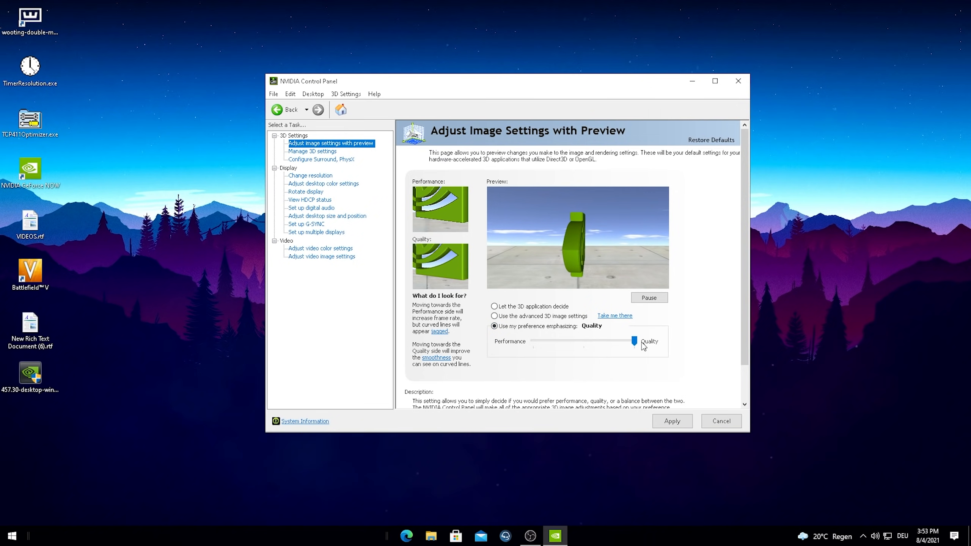
drag(633, 341, 532, 342)
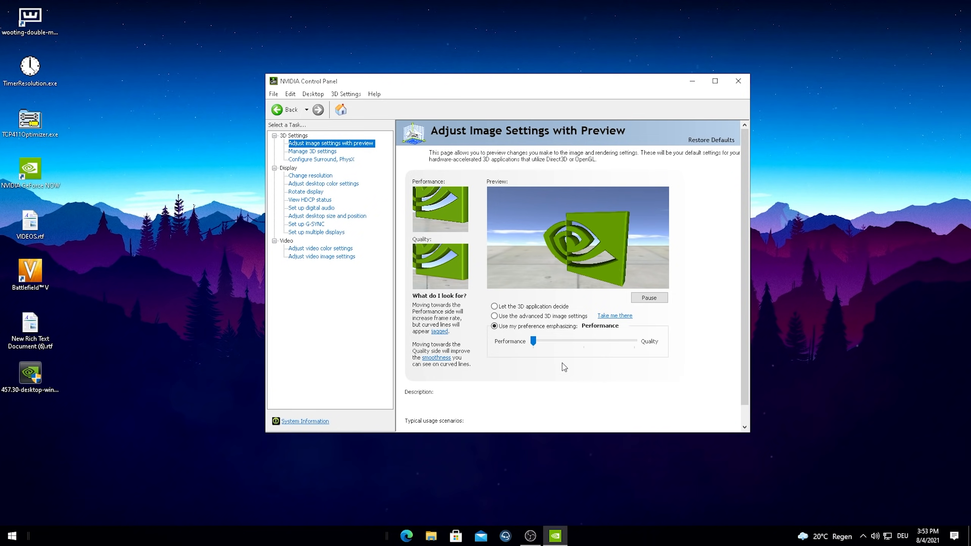
click(311, 151)
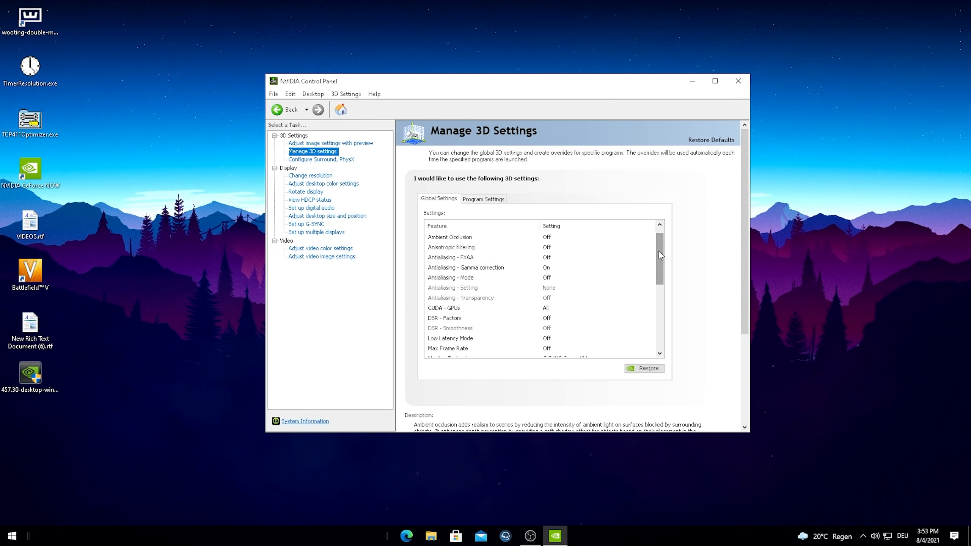
Step: In Global Settings, set Power management to Prefer maximum performance and Texture filtering quality to High performance
scroll(down, 3)
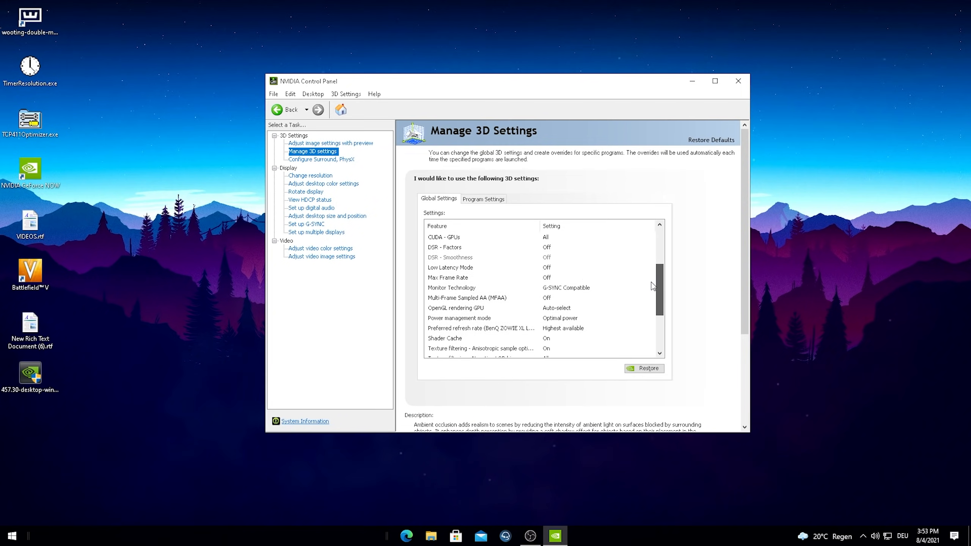
scroll(down, 3)
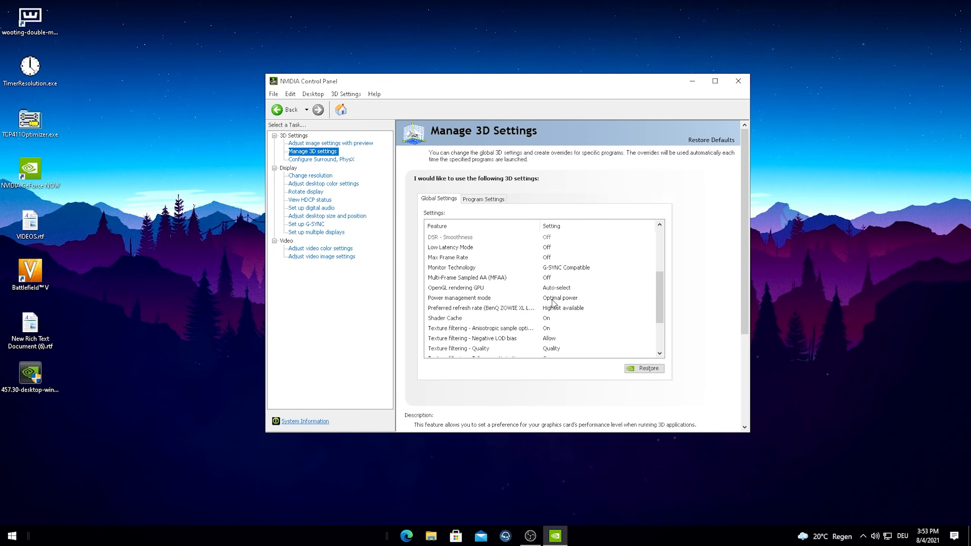
click(650, 298)
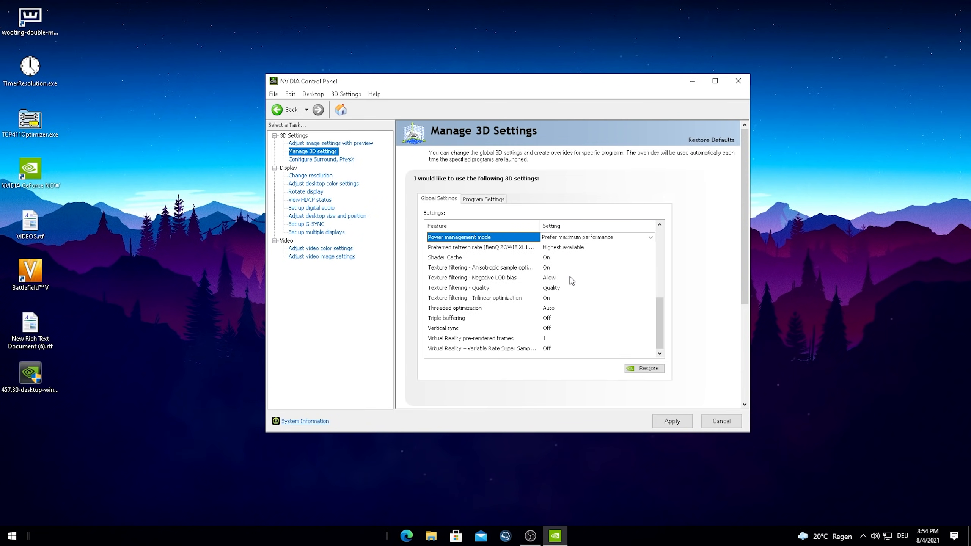
mouse_move(554, 291)
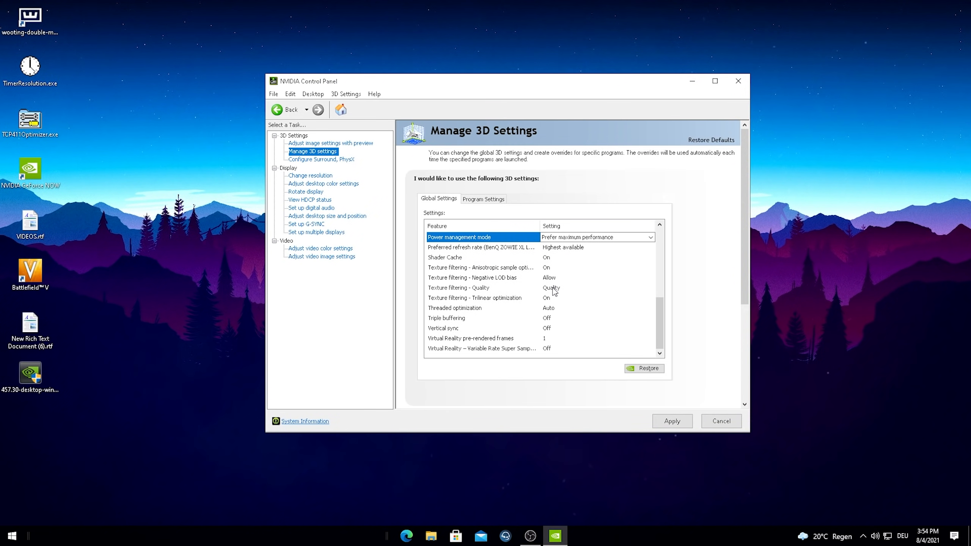
click(650, 287)
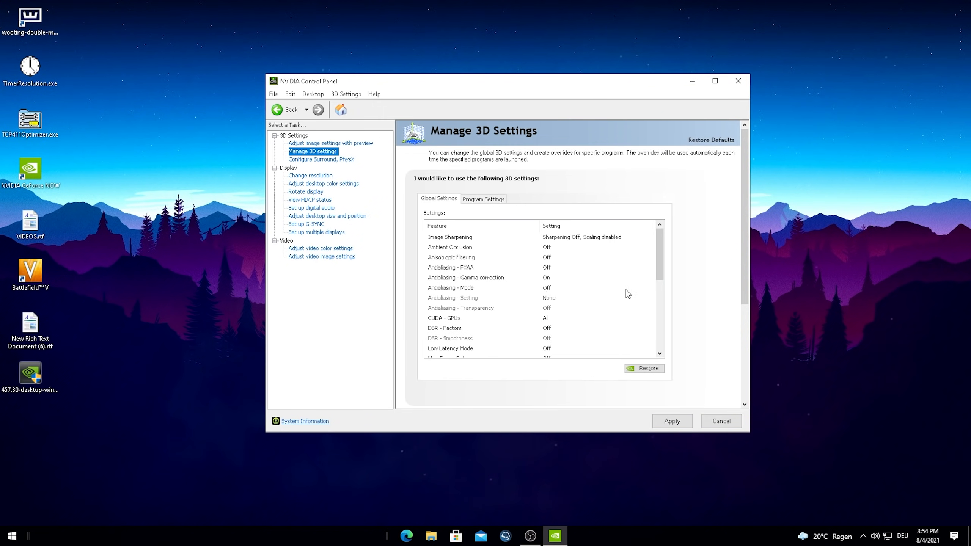
scroll(down, 3)
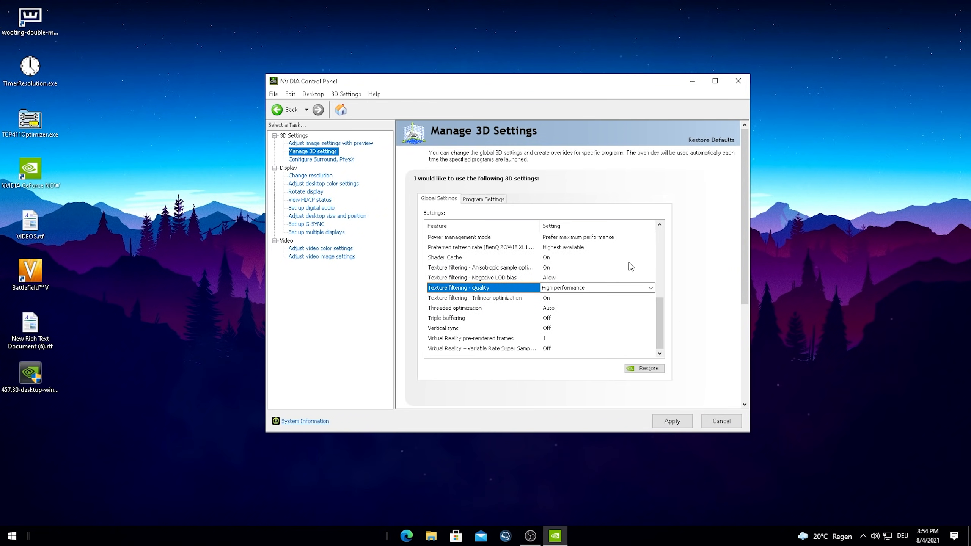
mouse_move(373, 229)
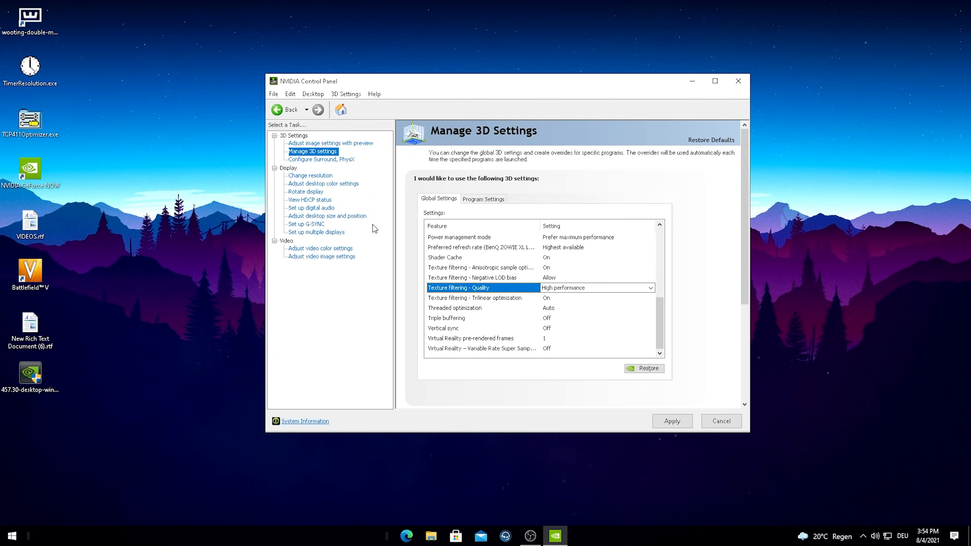
mouse_move(661, 319)
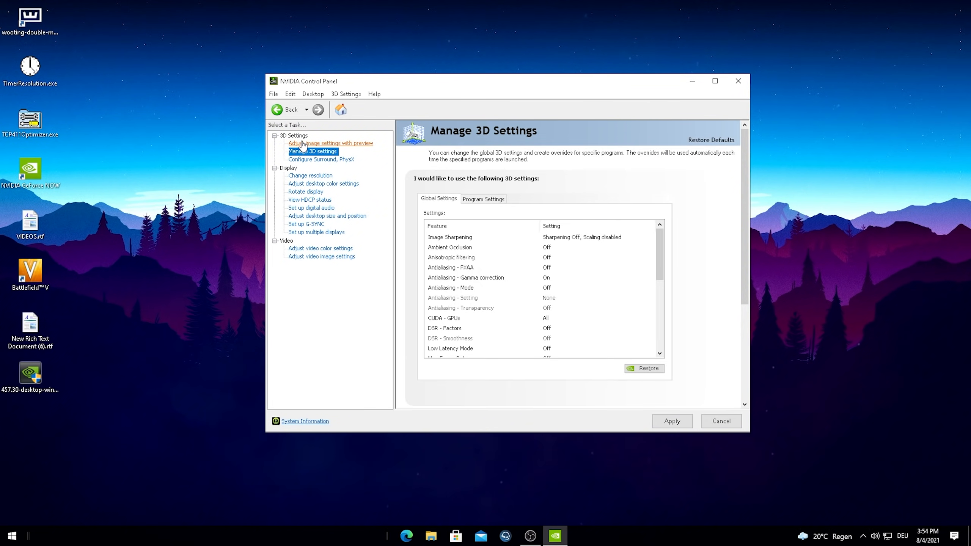
Step: On the image preview page, re-select the Performance-emphasis preference
click(330, 143)
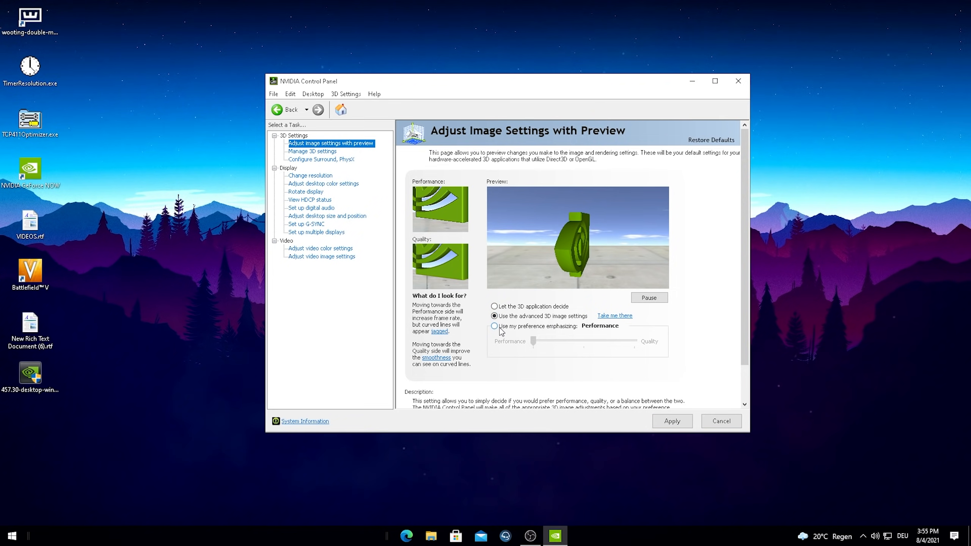
click(494, 325)
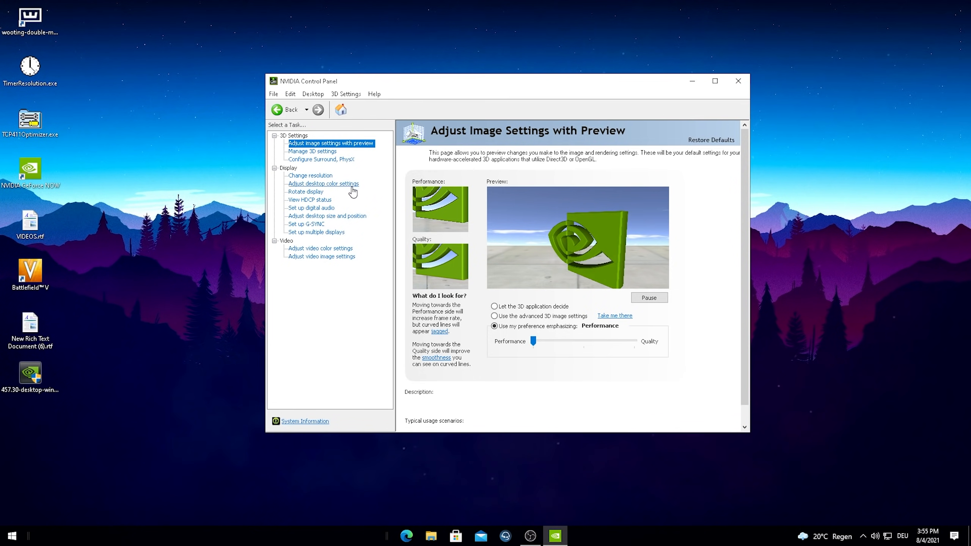
click(310, 176)
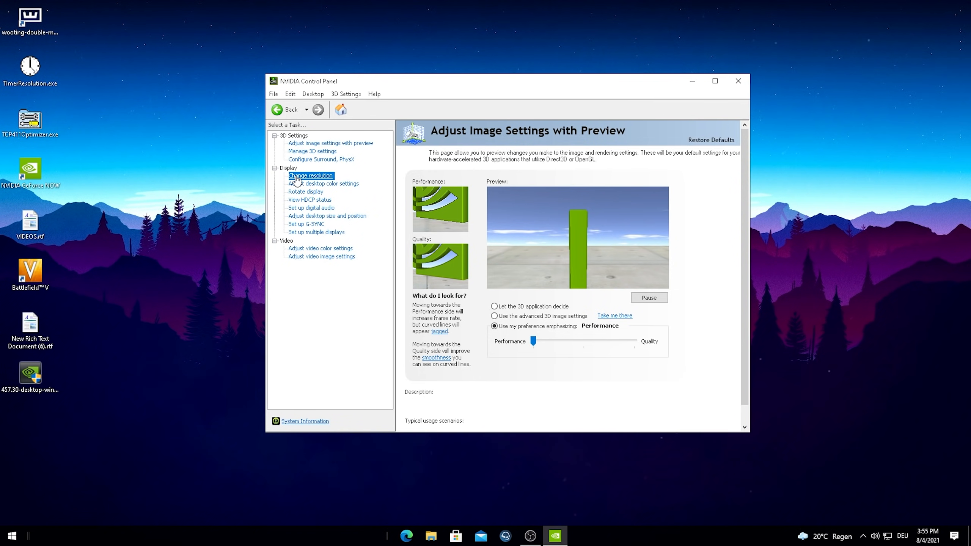
Step: Apply the 1920 × 1080 PC resolution to the display and close NVIDIA Control Panel
click(310, 176)
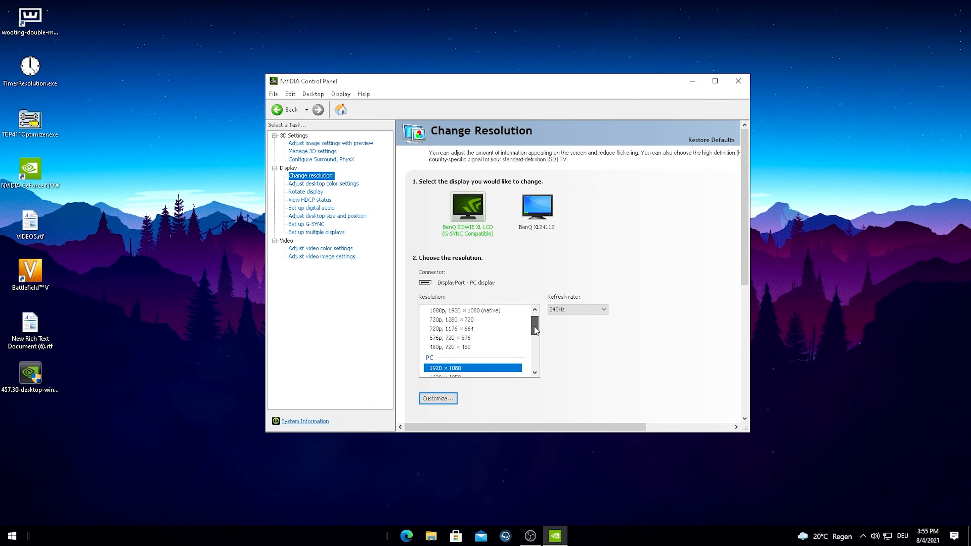
scroll(down, 3)
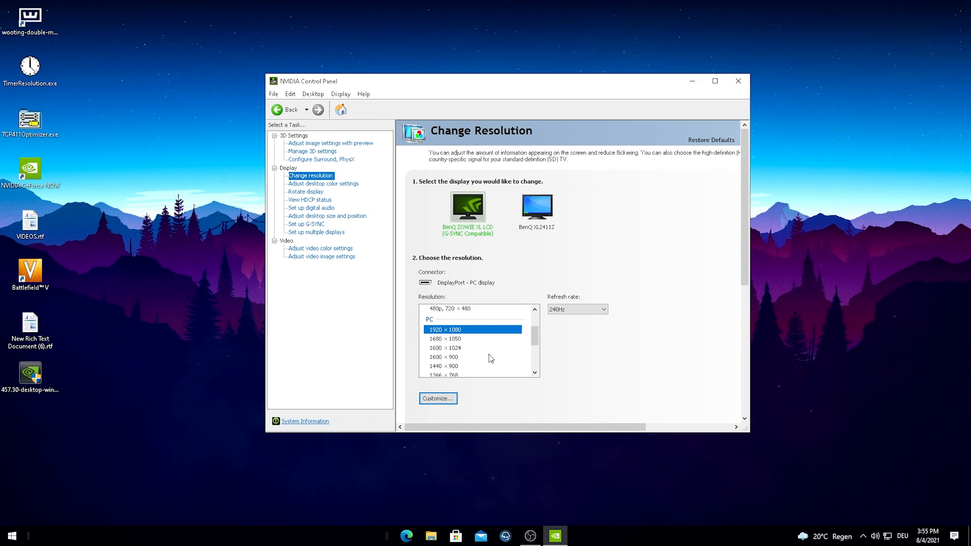
mouse_move(438, 344)
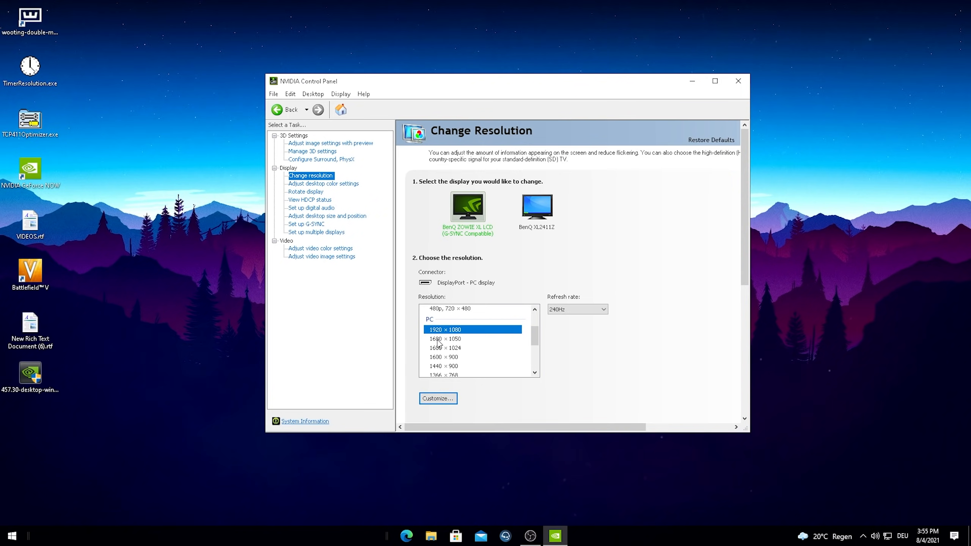
scroll(down, 3)
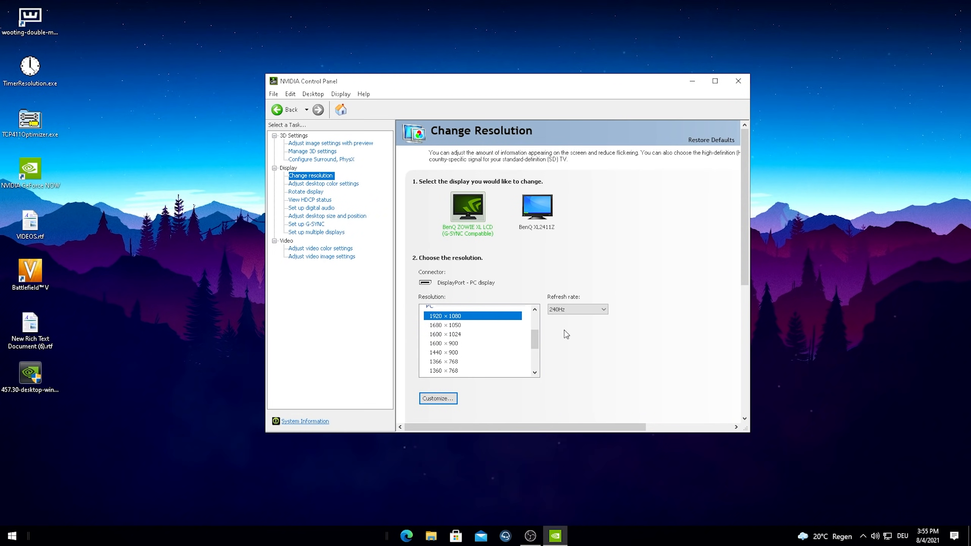
click(601, 308)
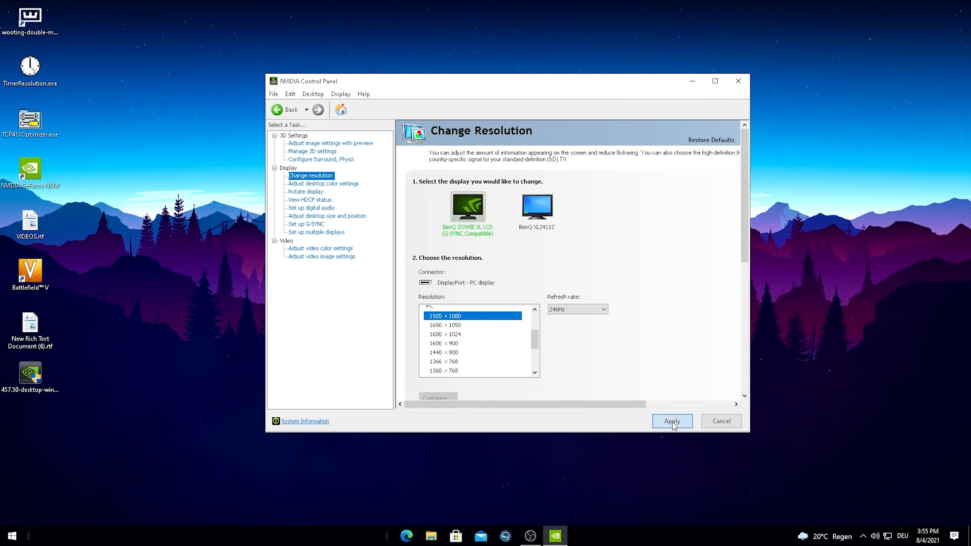
click(672, 421)
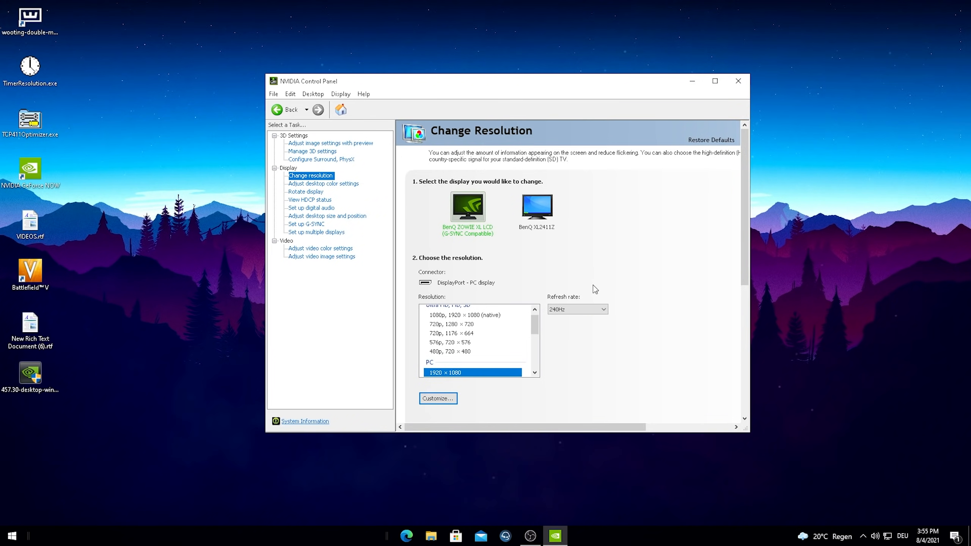
mouse_move(737, 81)
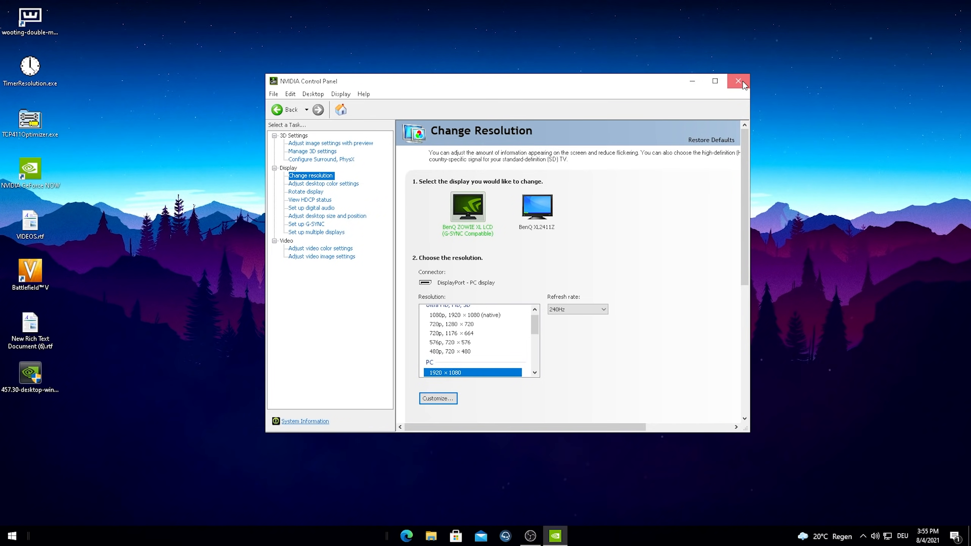
click(737, 81)
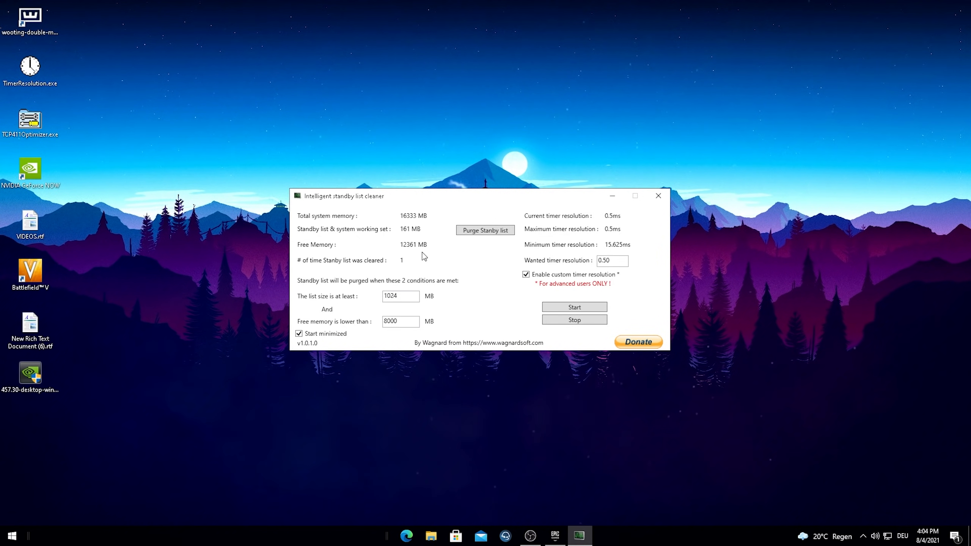
mouse_move(384, 217)
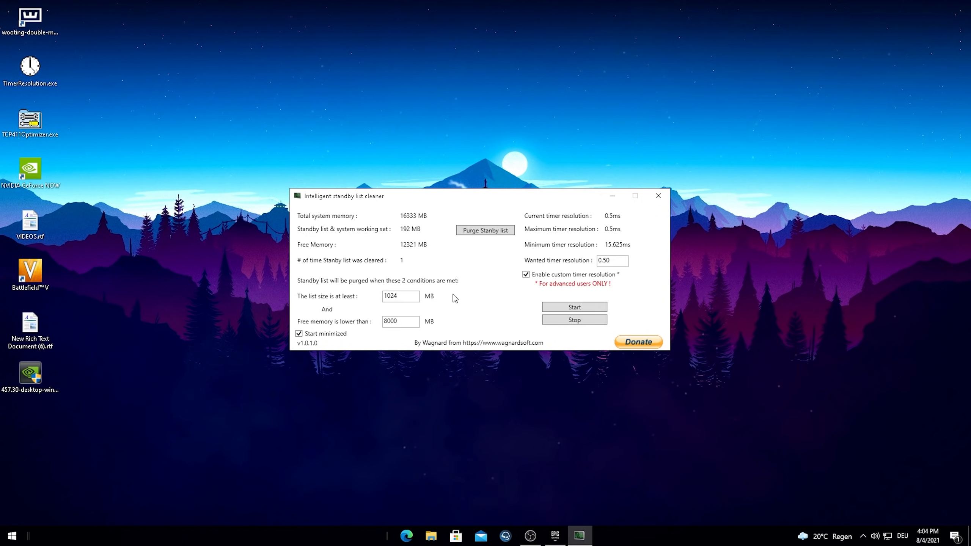
mouse_move(297, 235)
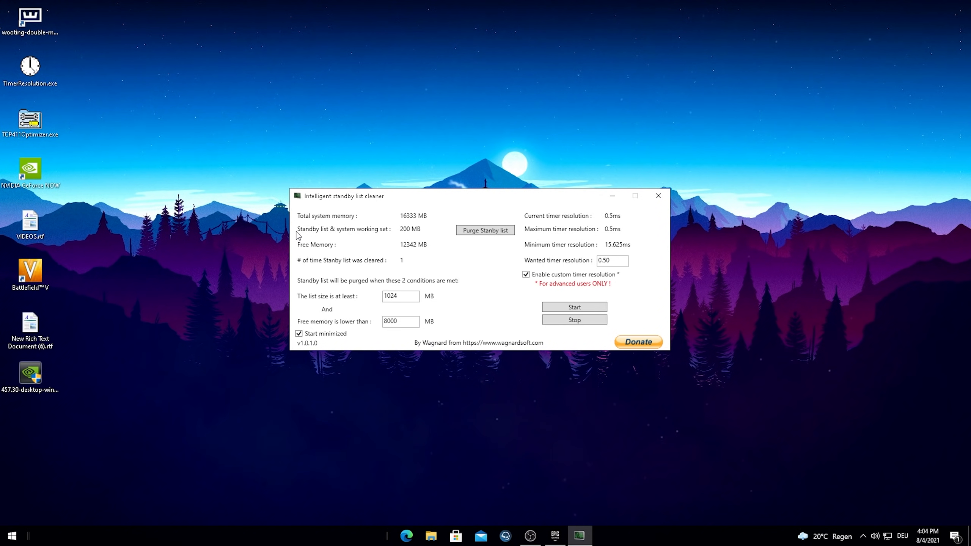
mouse_move(378, 239)
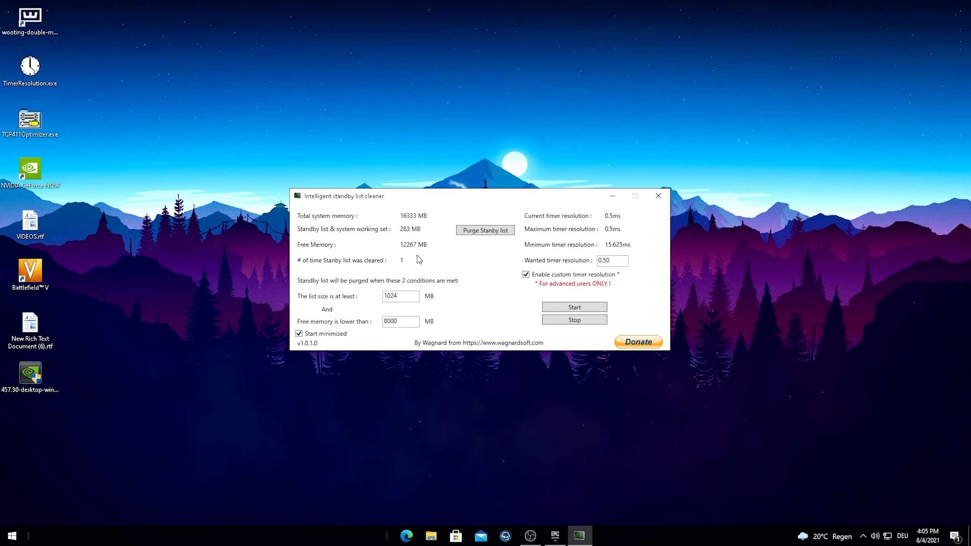
mouse_move(369, 234)
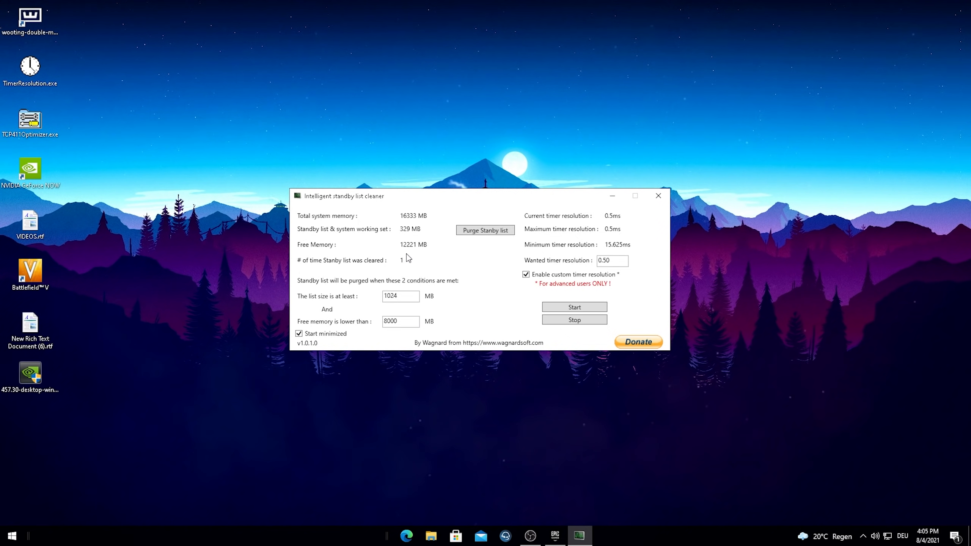
mouse_move(291, 285)
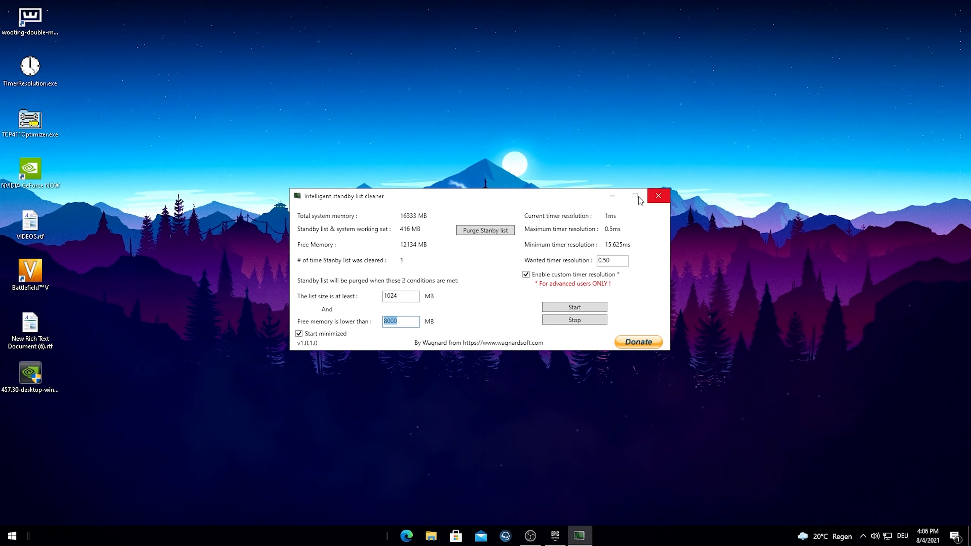
mouse_move(473, 262)
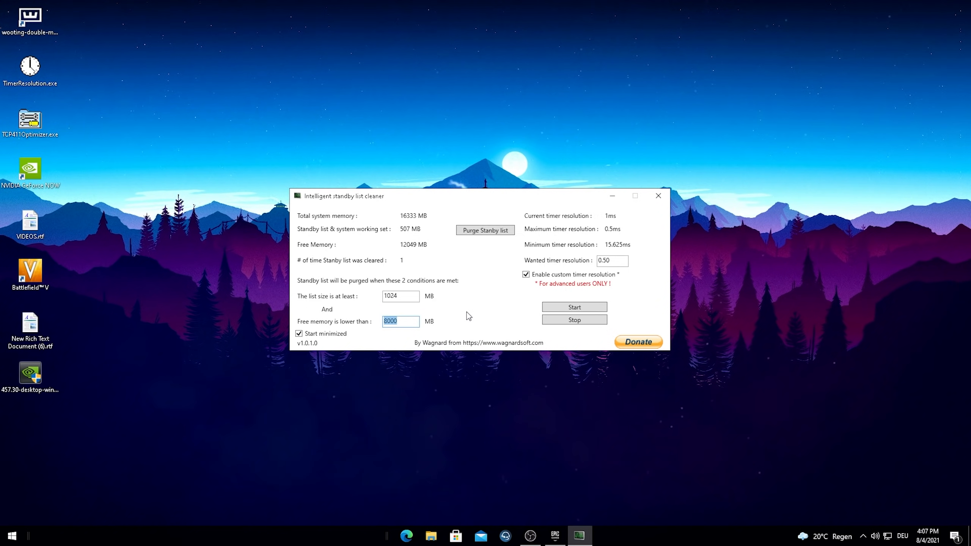
mouse_move(322, 221)
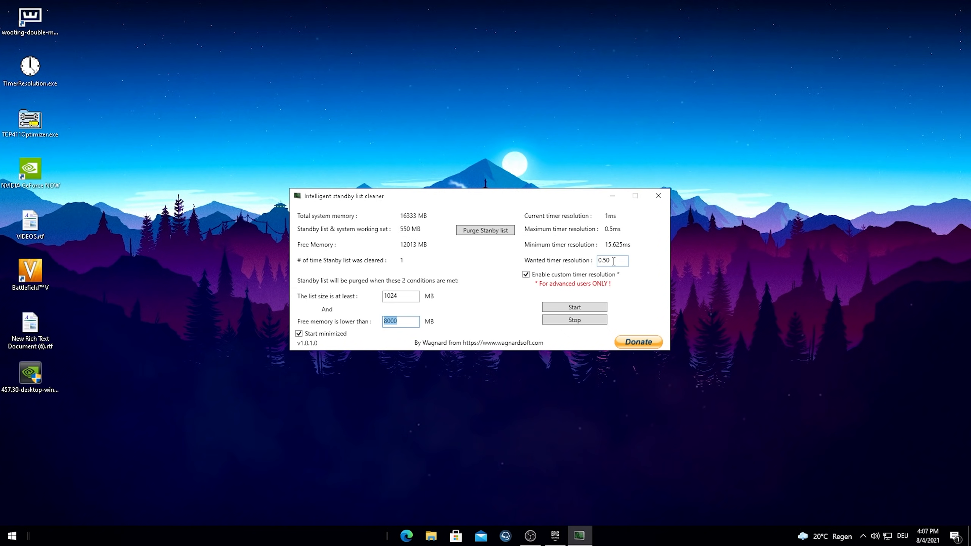
click(573, 307)
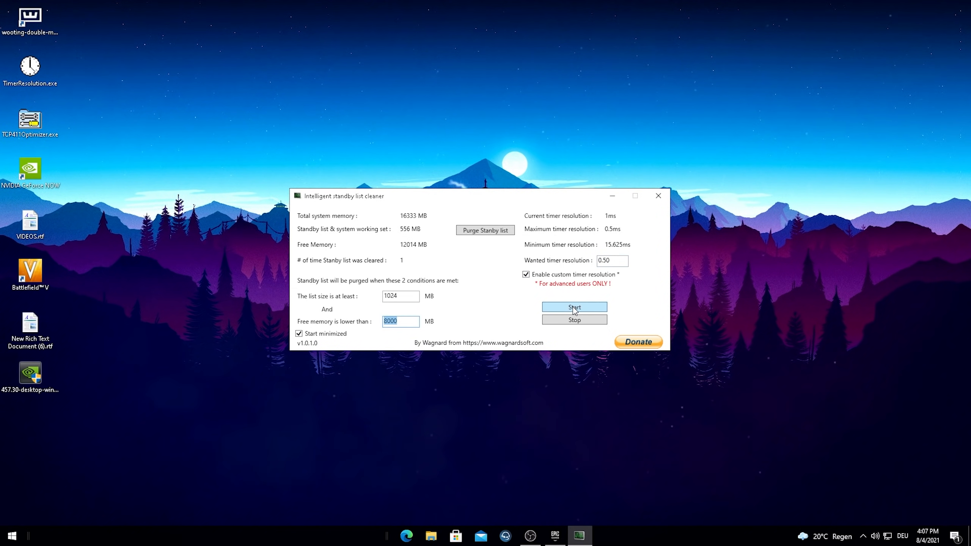
Step: Start the cleaner at 0.5 ms timer resolution and send its window to the tray
click(573, 307)
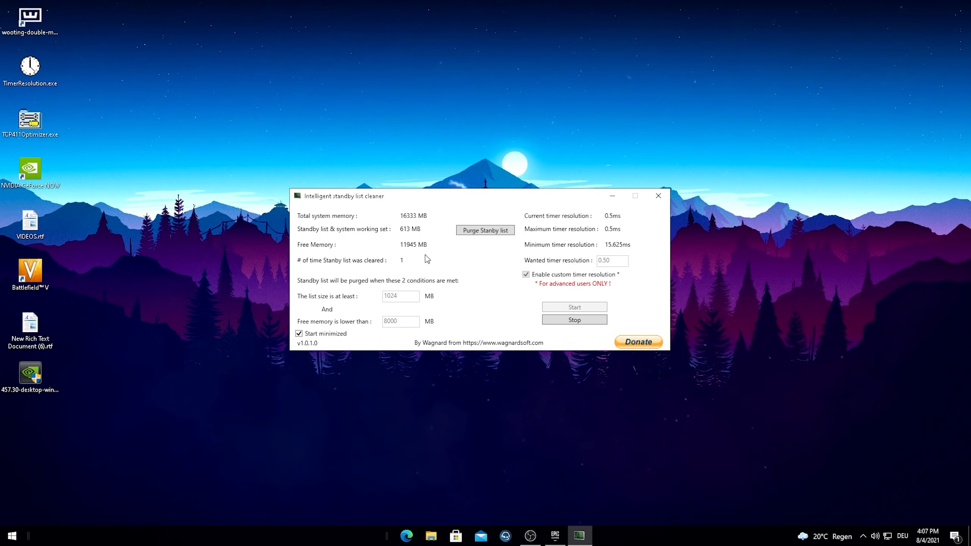
mouse_move(409, 238)
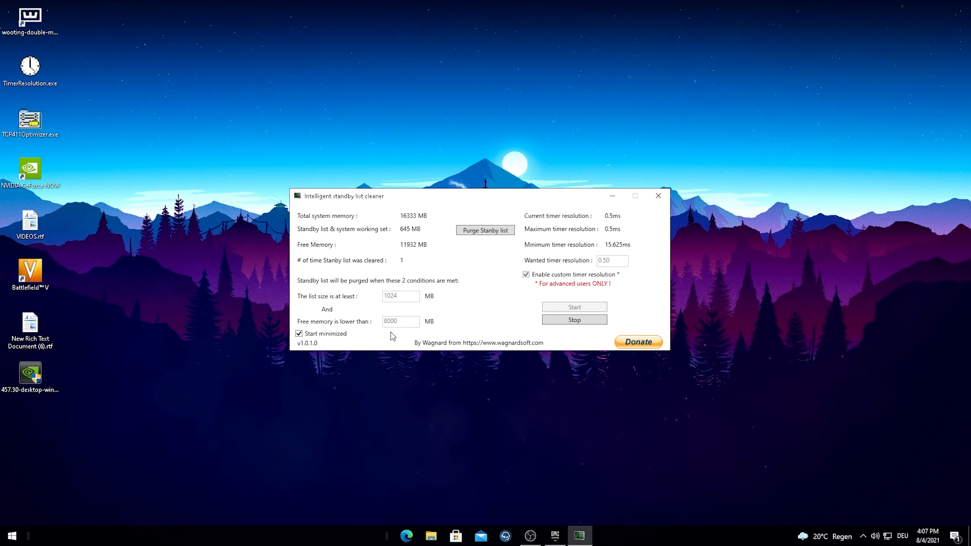
click(658, 196)
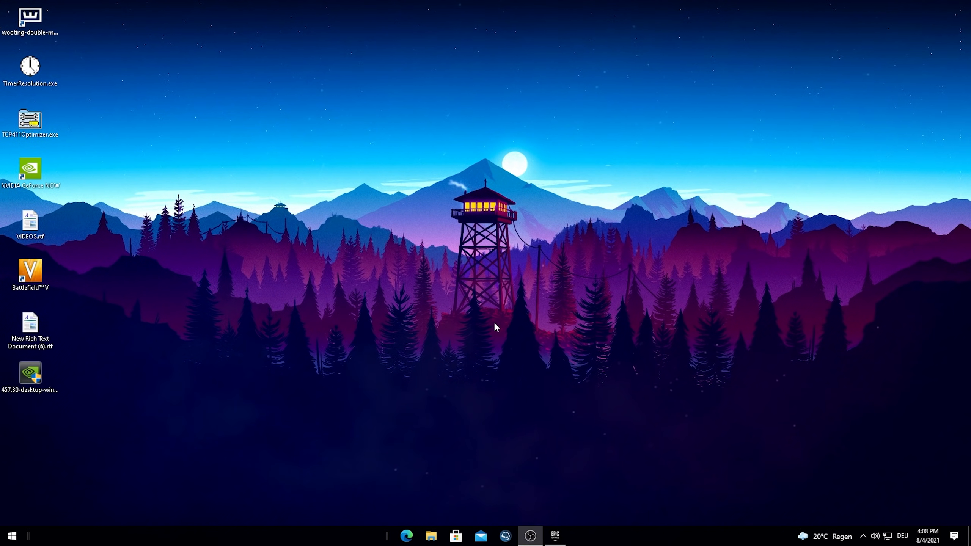
mouse_move(489, 323)
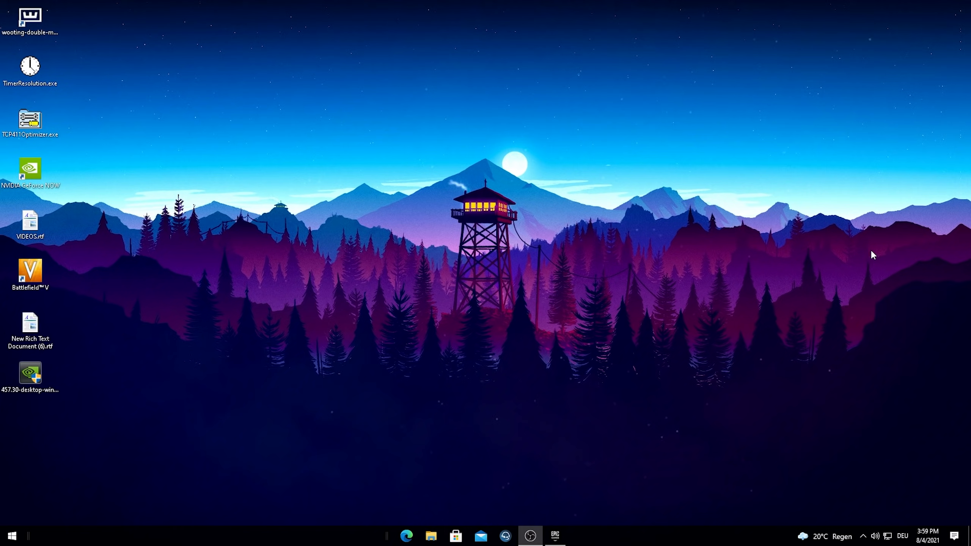
mouse_move(547, 284)
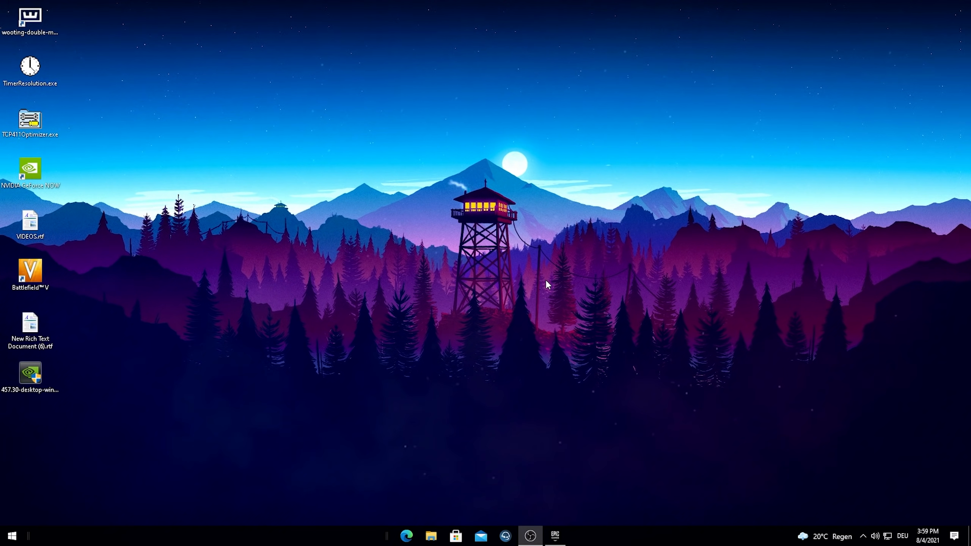
mouse_move(310, 295)
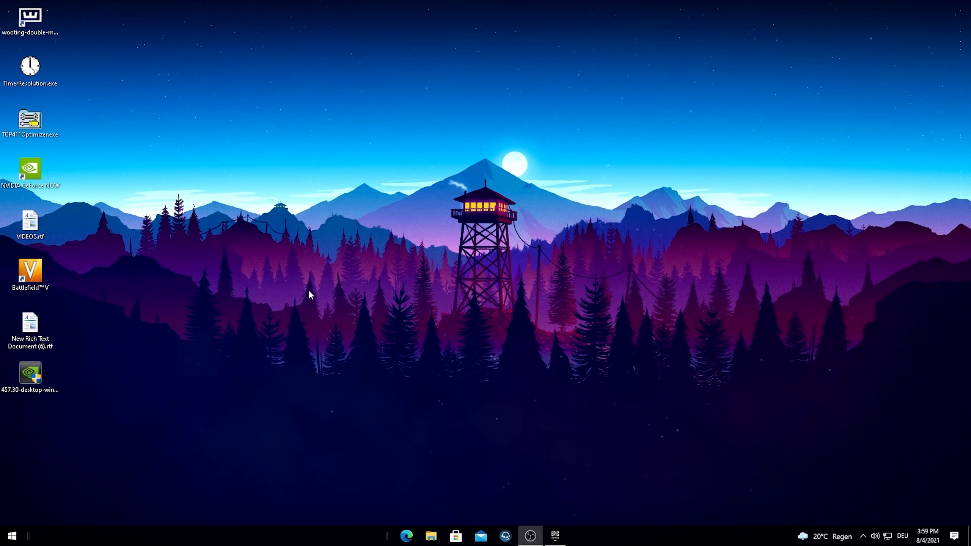
text(settings)
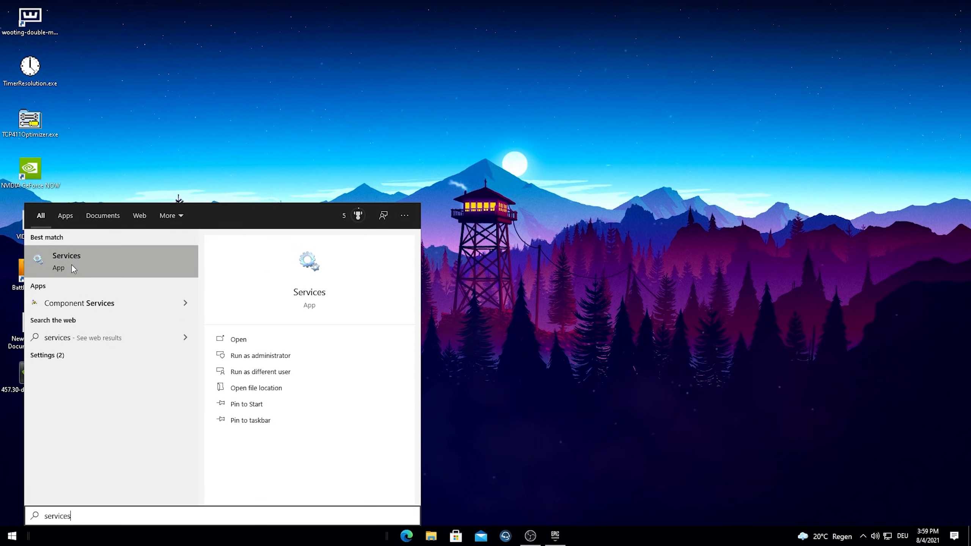
Step: In the Services app, select SysMain and bring up its right-click actions
click(66, 261)
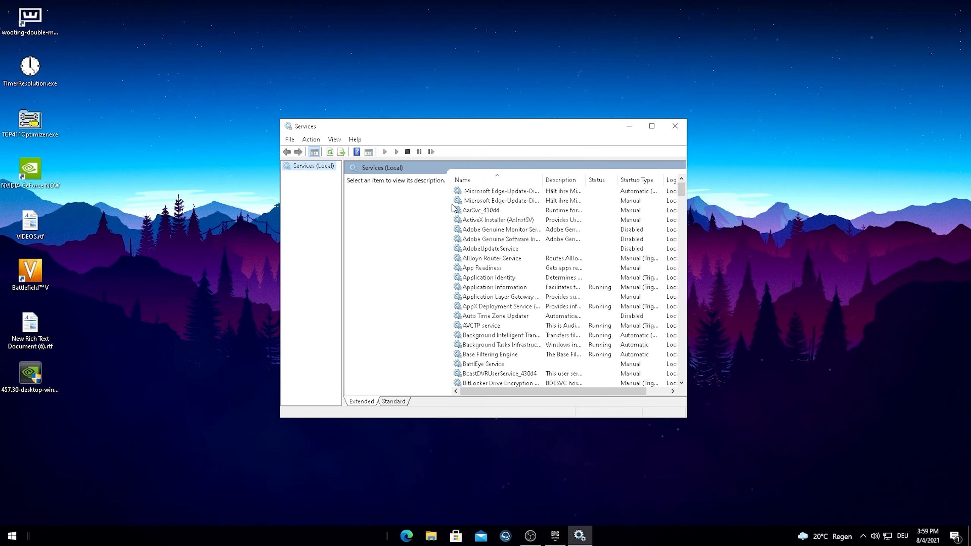
mouse_move(483, 257)
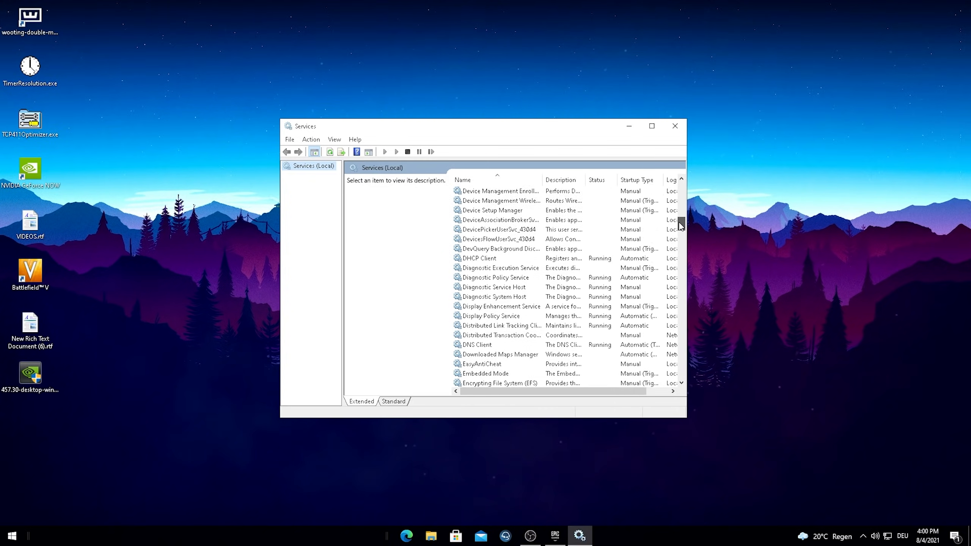
scroll(down, 3)
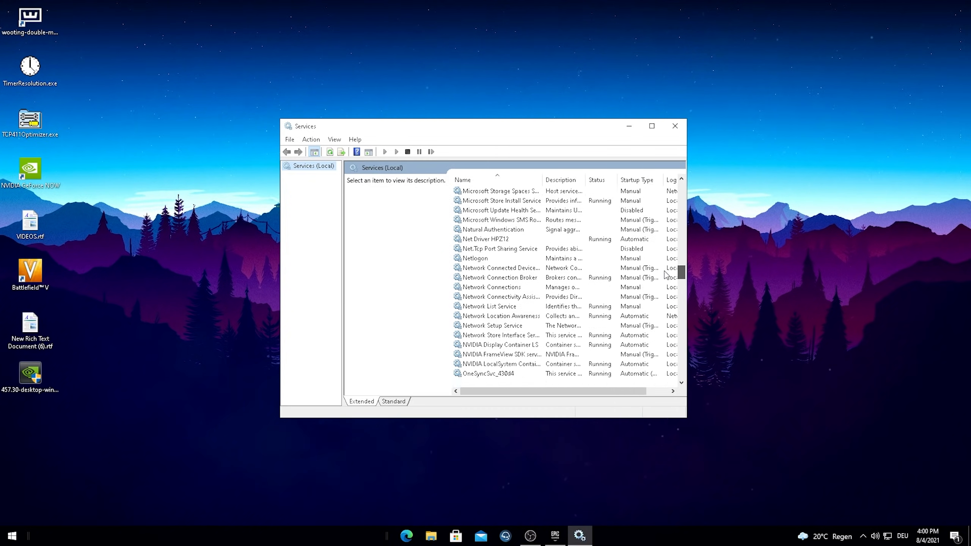
scroll(down, 3)
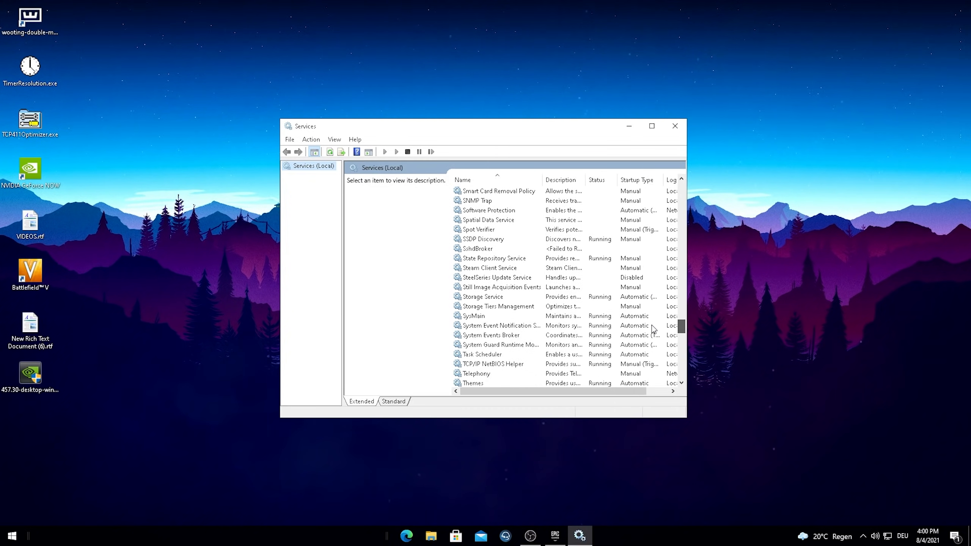
click(473, 296)
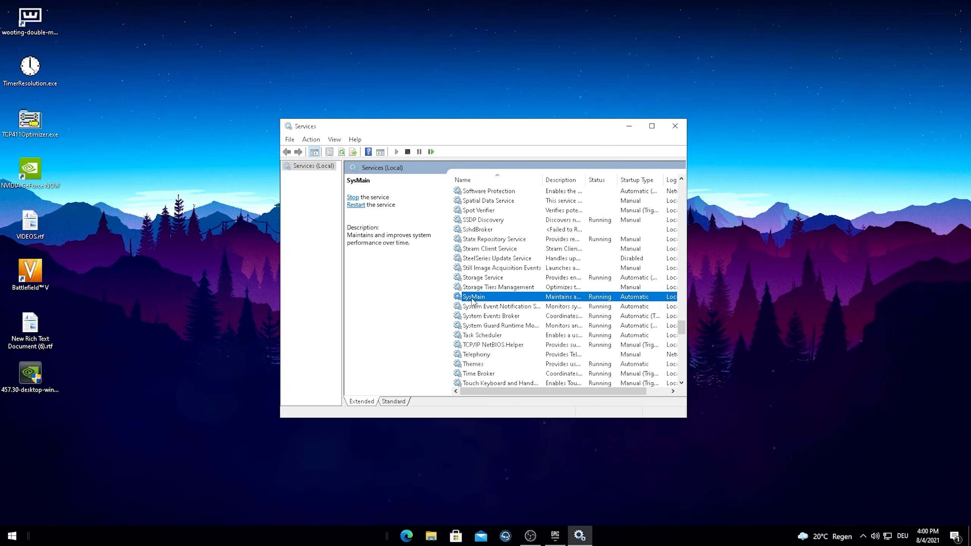
right_click(473, 297)
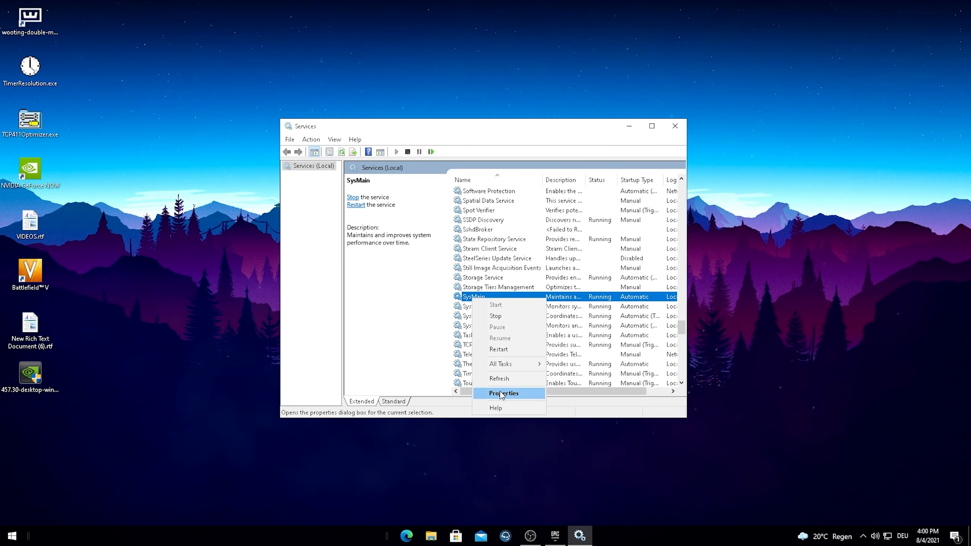
Step: In SysMain Properties, stop the service, set Startup type to Disabled and apply
click(502, 392)
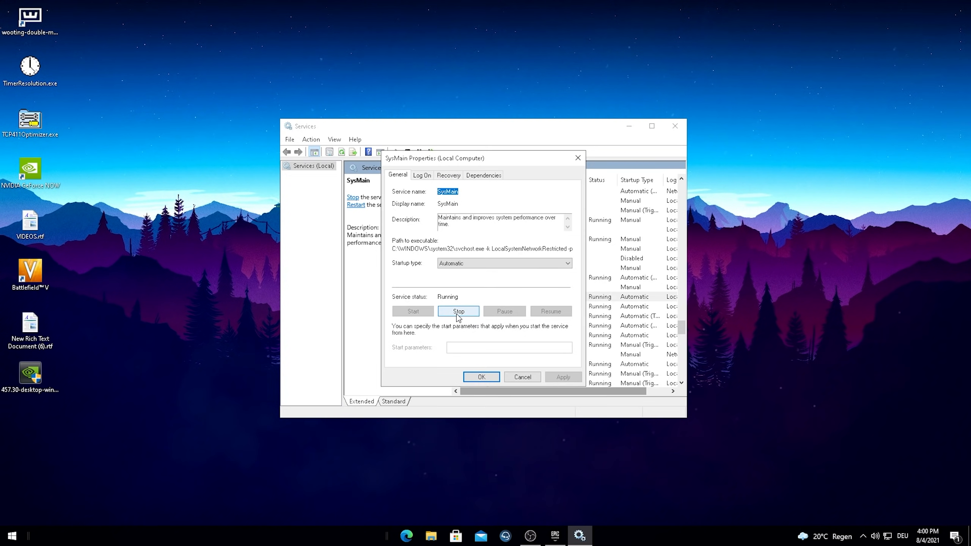
click(458, 311)
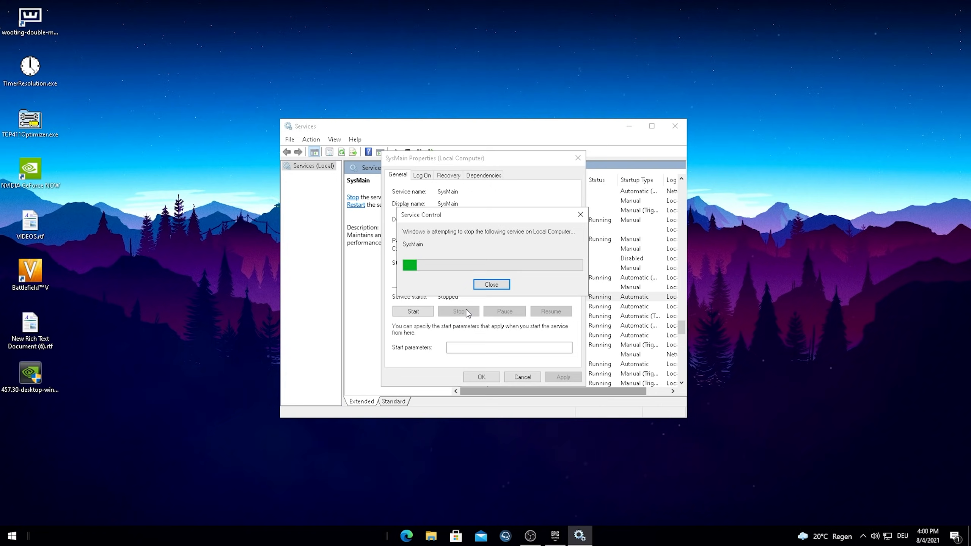
click(491, 285)
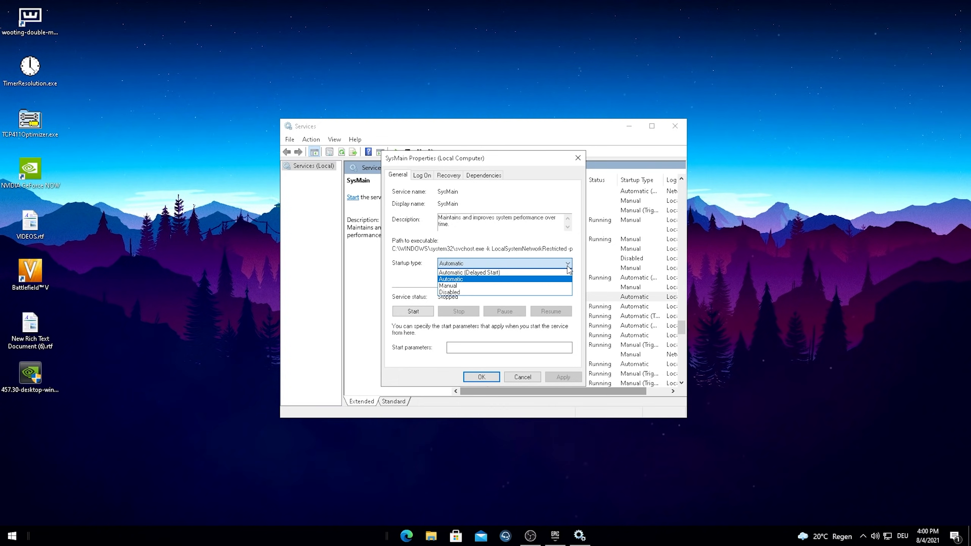
click(449, 292)
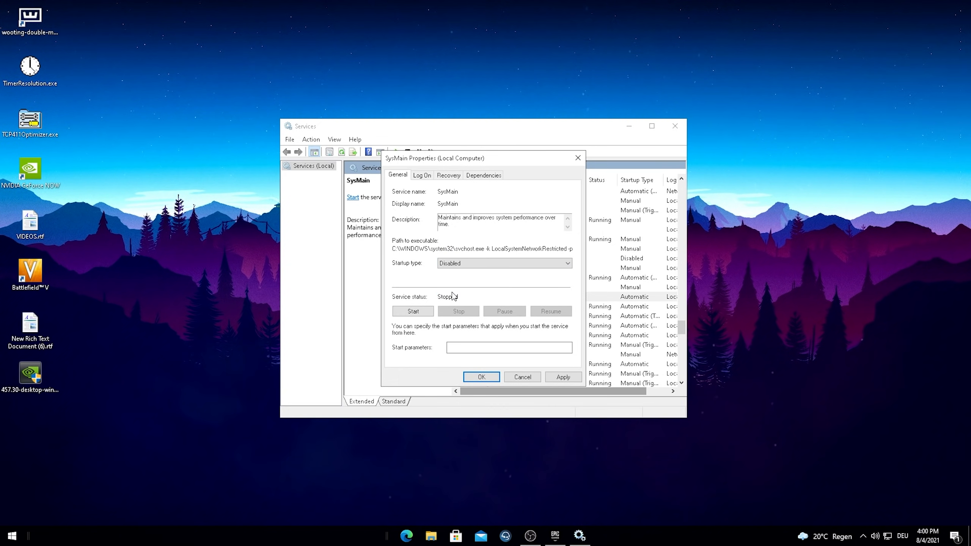
click(480, 377)
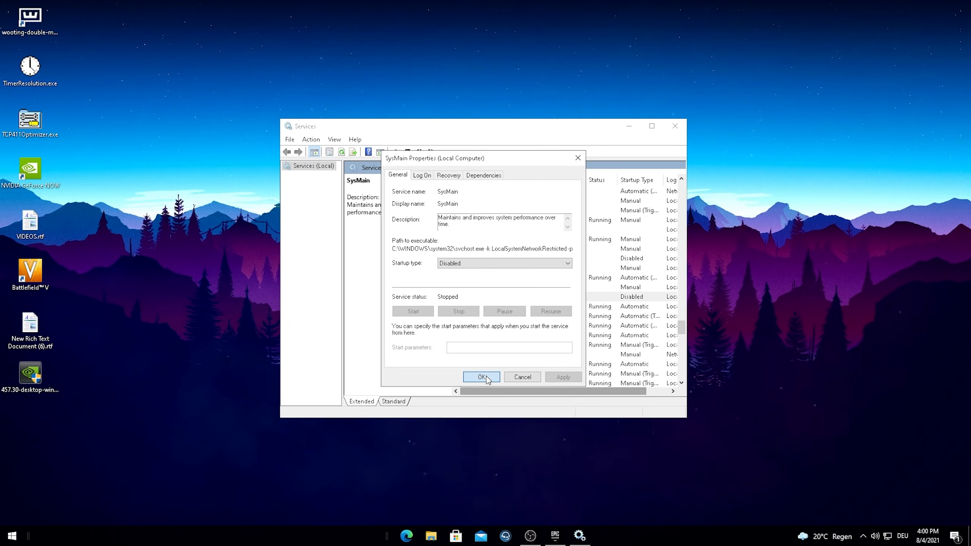
click(483, 377)
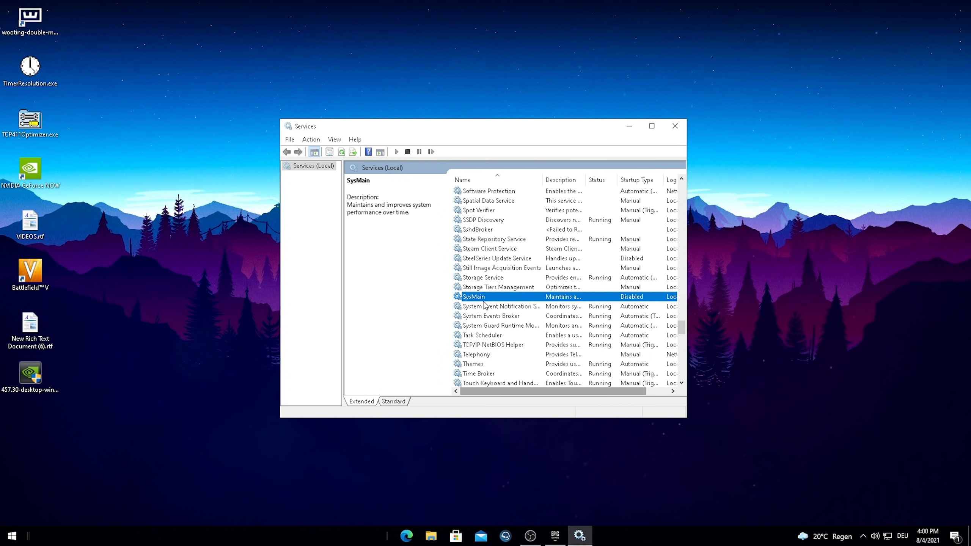
mouse_move(494, 303)
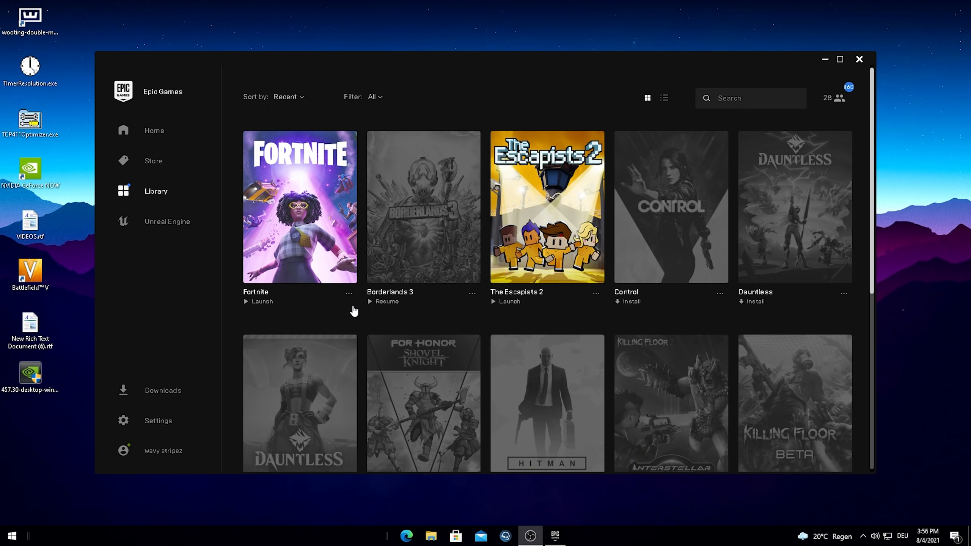
click(349, 292)
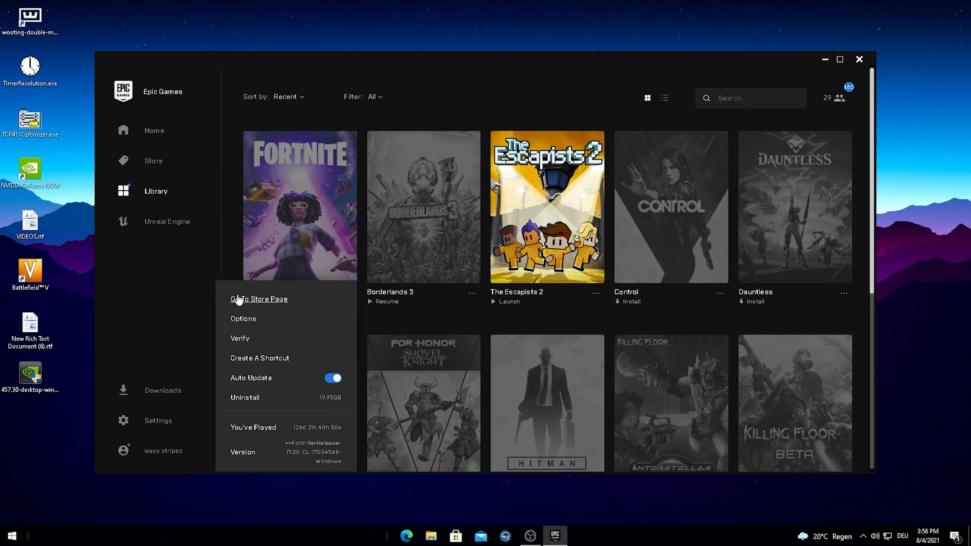
click(243, 319)
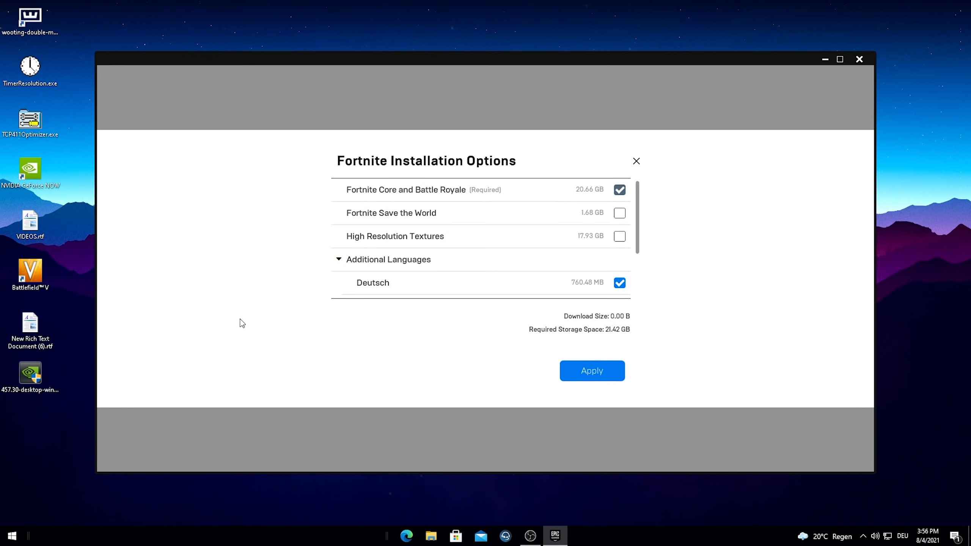
mouse_move(493, 226)
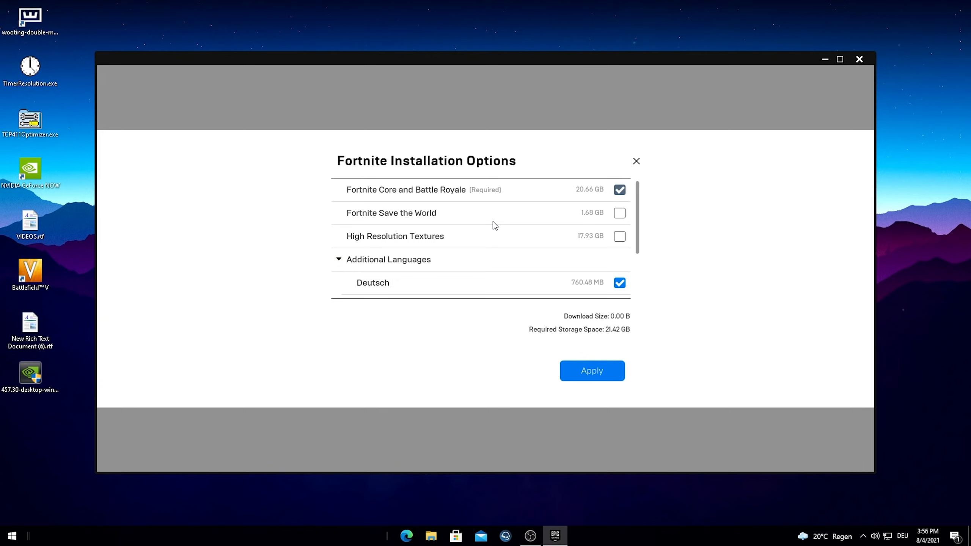
mouse_move(349, 188)
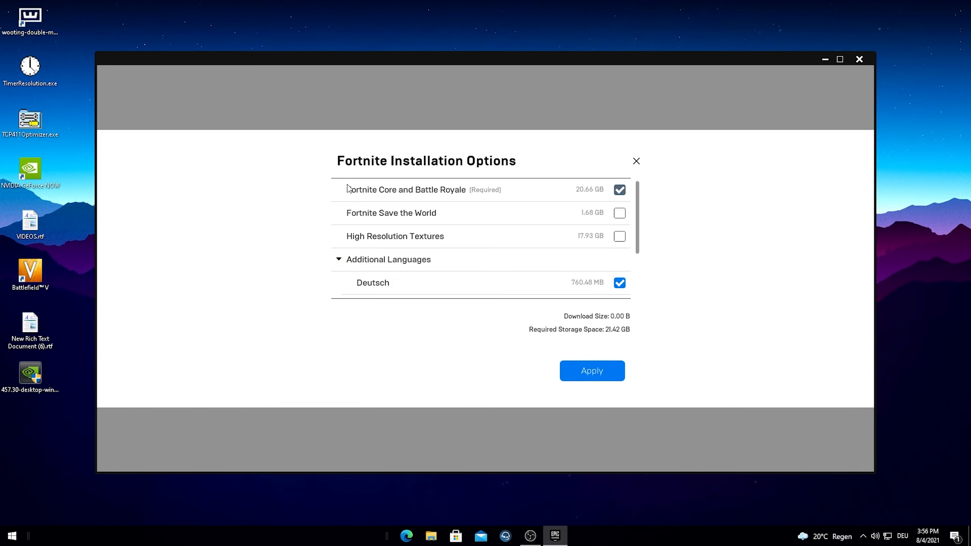
mouse_move(465, 210)
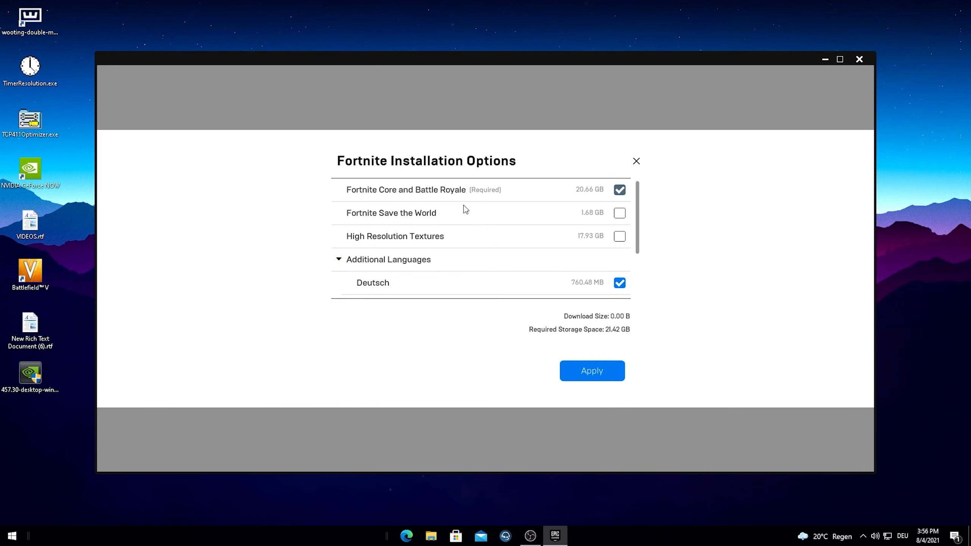
mouse_move(534, 255)
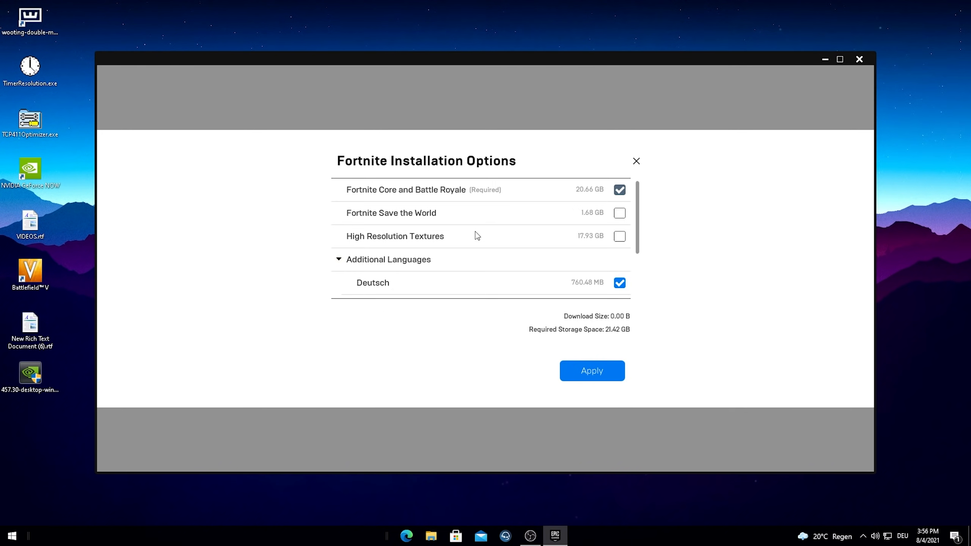
mouse_move(544, 248)
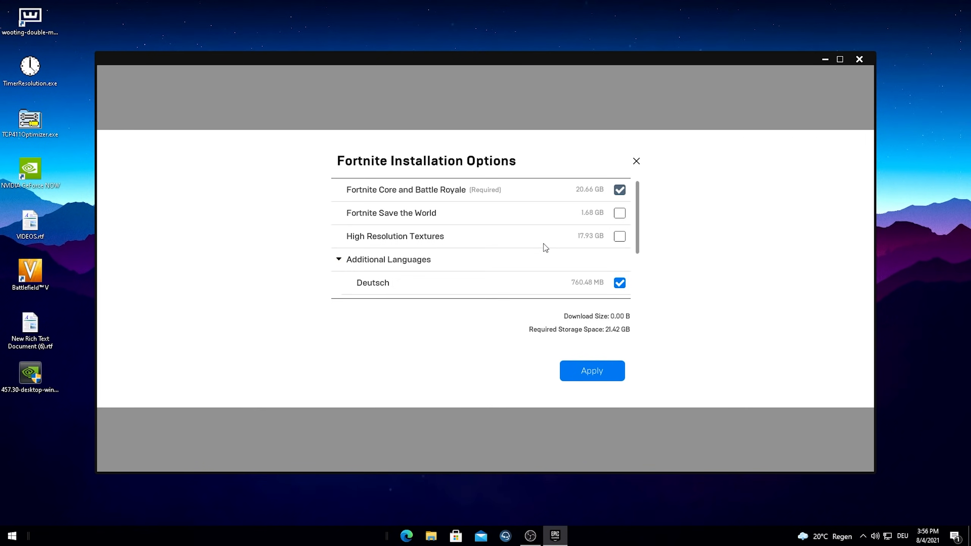
scroll(down, 3)
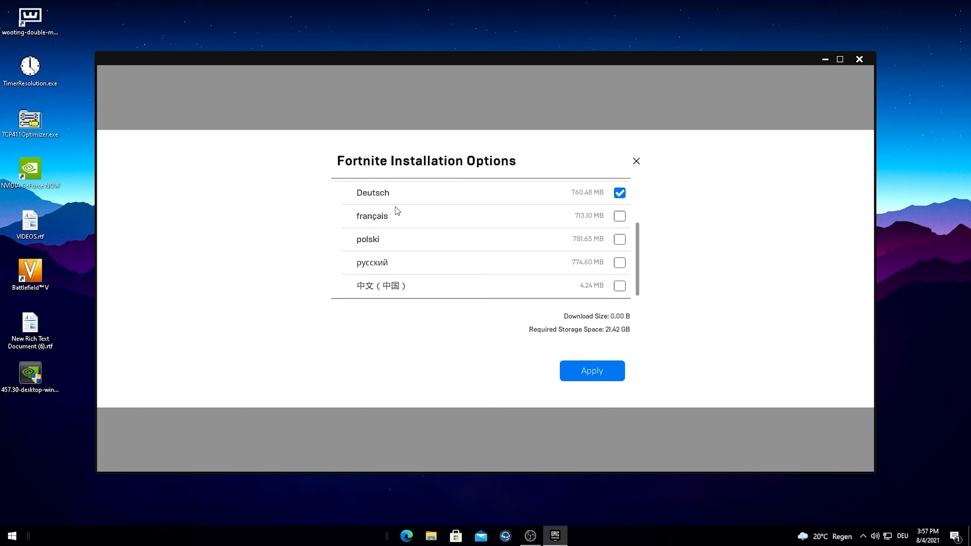
mouse_move(426, 271)
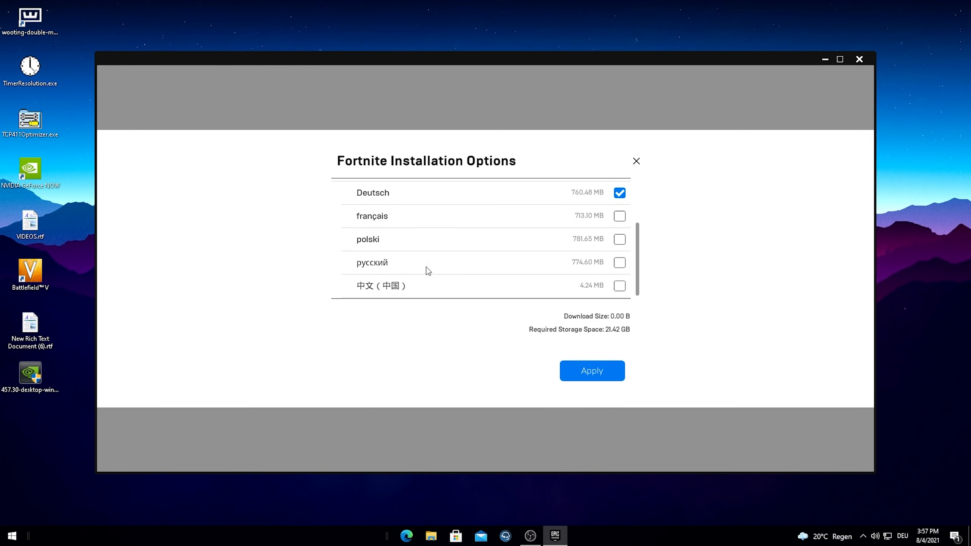
mouse_move(433, 271)
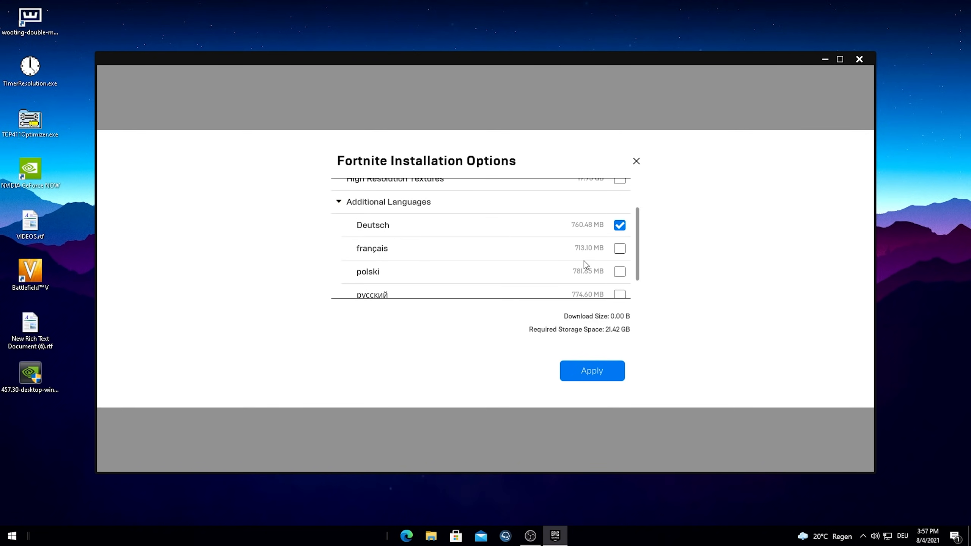
scroll(up, 3)
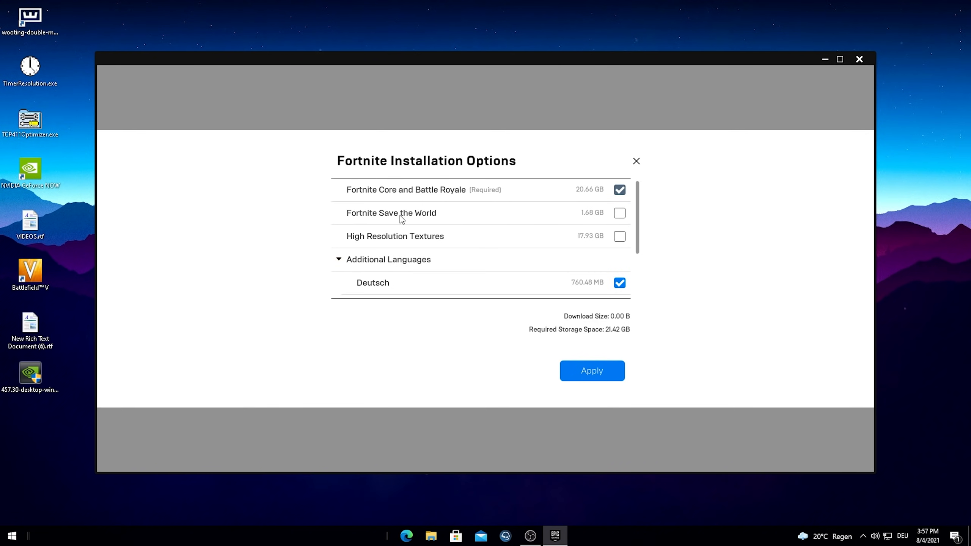
click(591, 370)
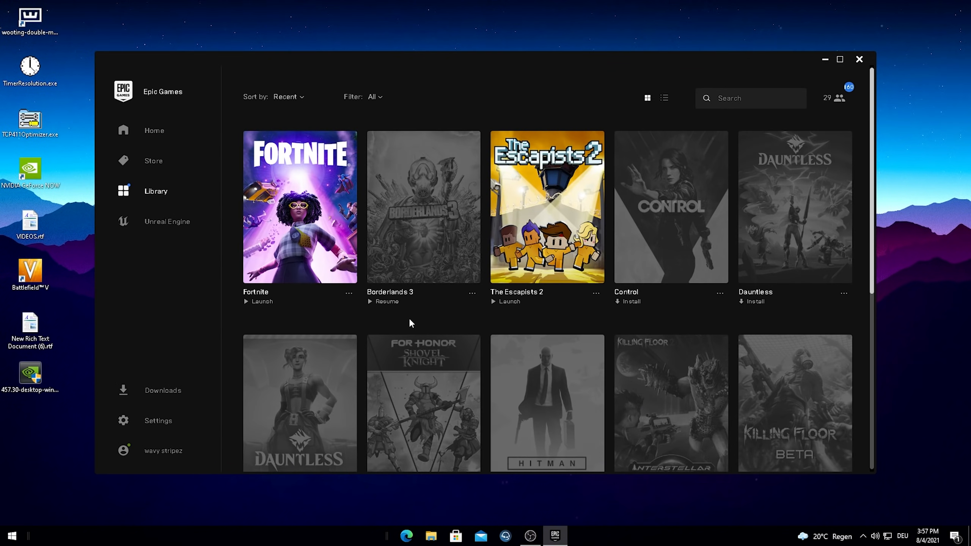
mouse_move(372, 316)
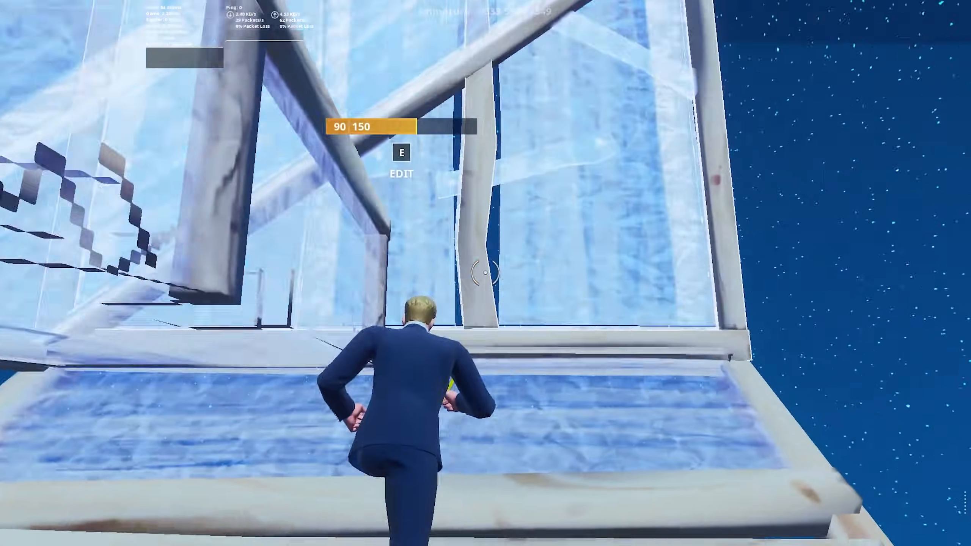
Step: Bring up the in-game menu on the Creative island with Esc
key(e)
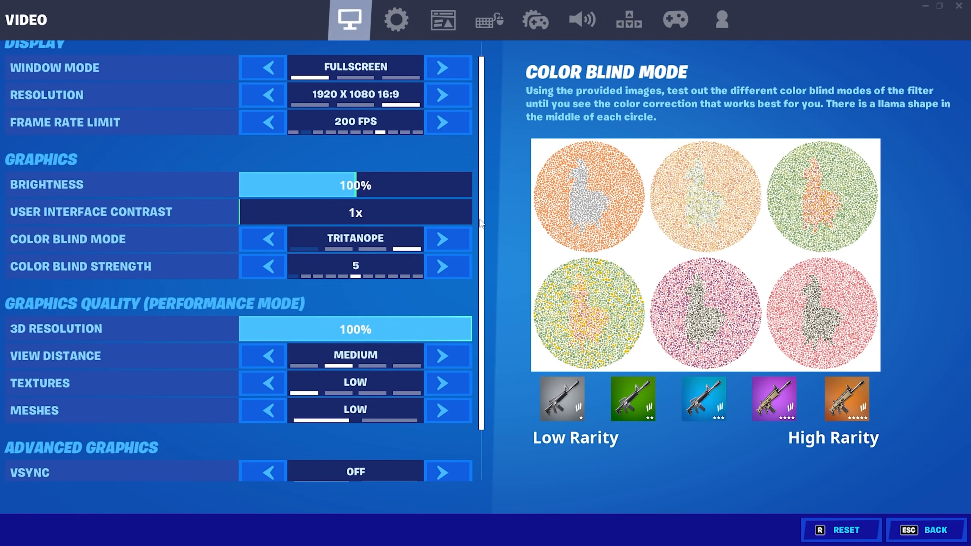
Step: Scroll the Video settings through Graphics Quality and Advanced Graphics to review performance-mode values
scroll(down, 3)
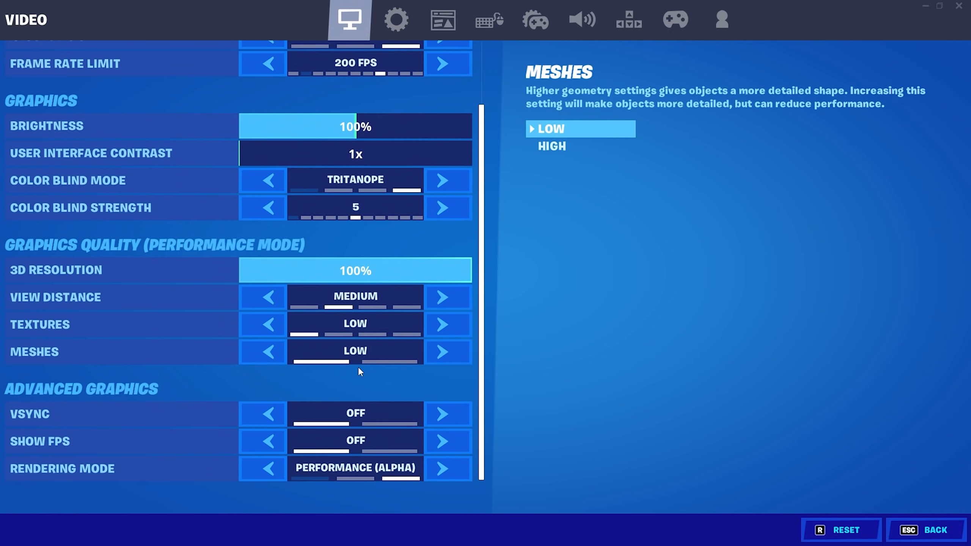
mouse_move(355, 297)
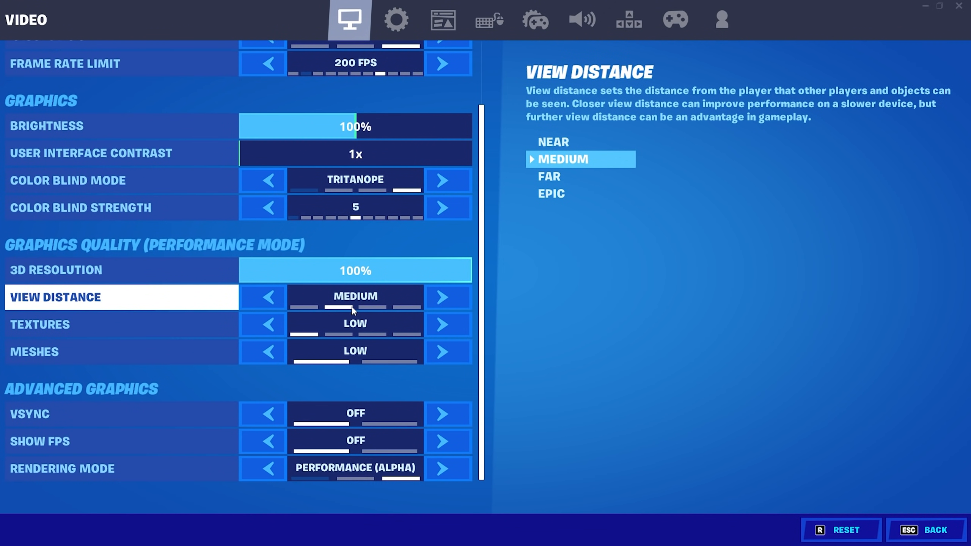
mouse_move(351, 308)
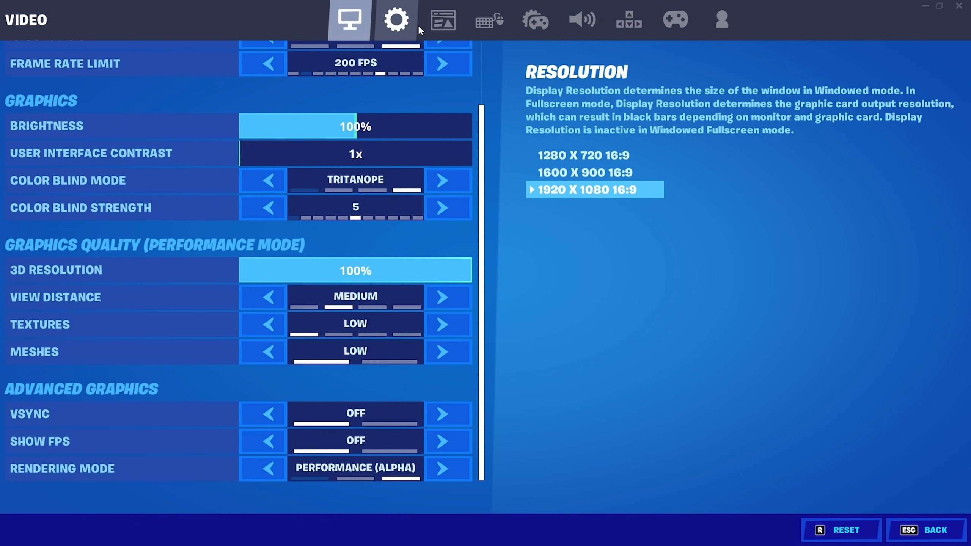
Step: Review the Game settings down to the Replays section, then switch to the Audio settings
click(441, 19)
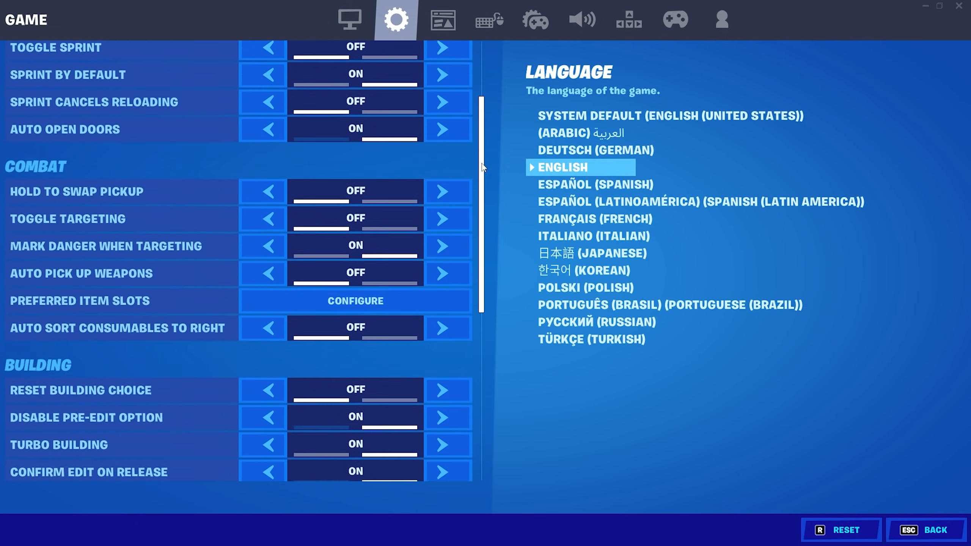
scroll(down, 3)
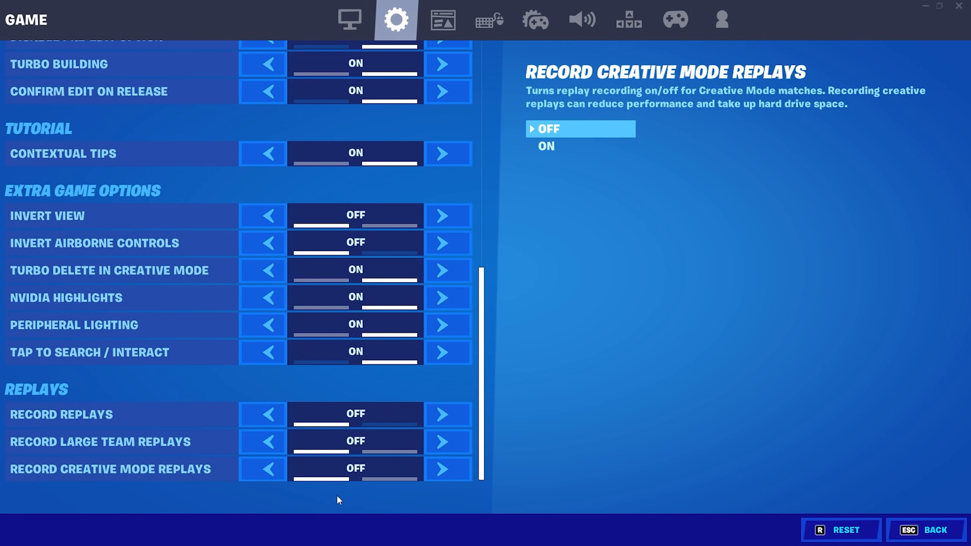
mouse_move(348, 495)
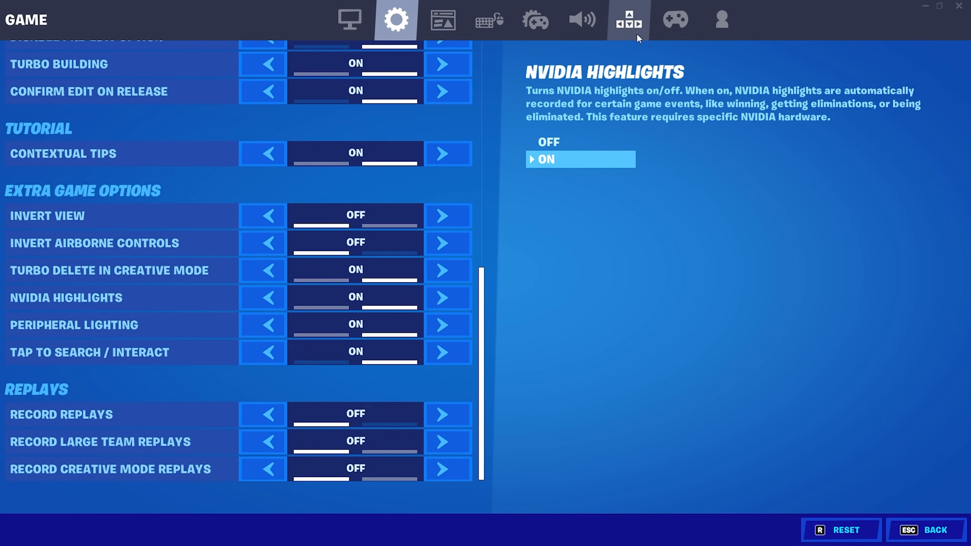
click(581, 19)
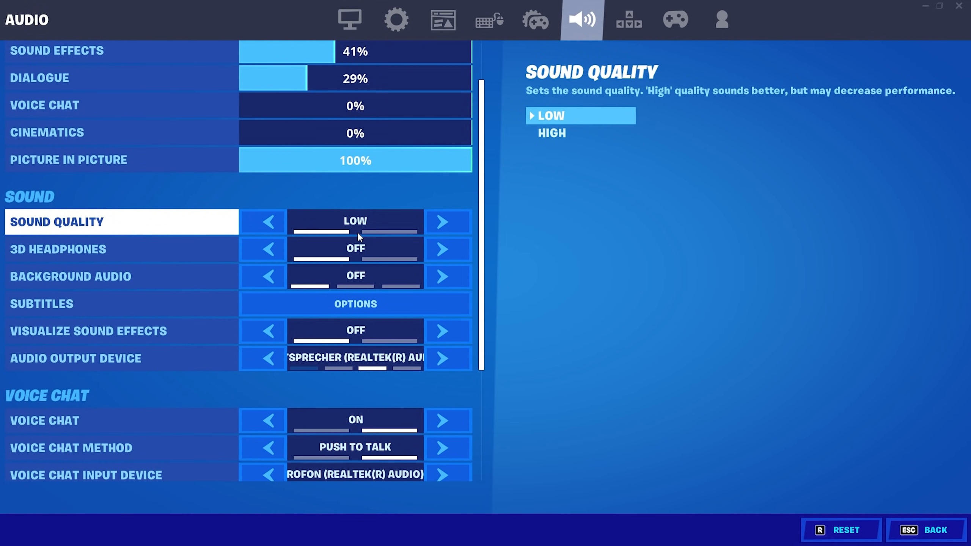
mouse_move(356, 249)
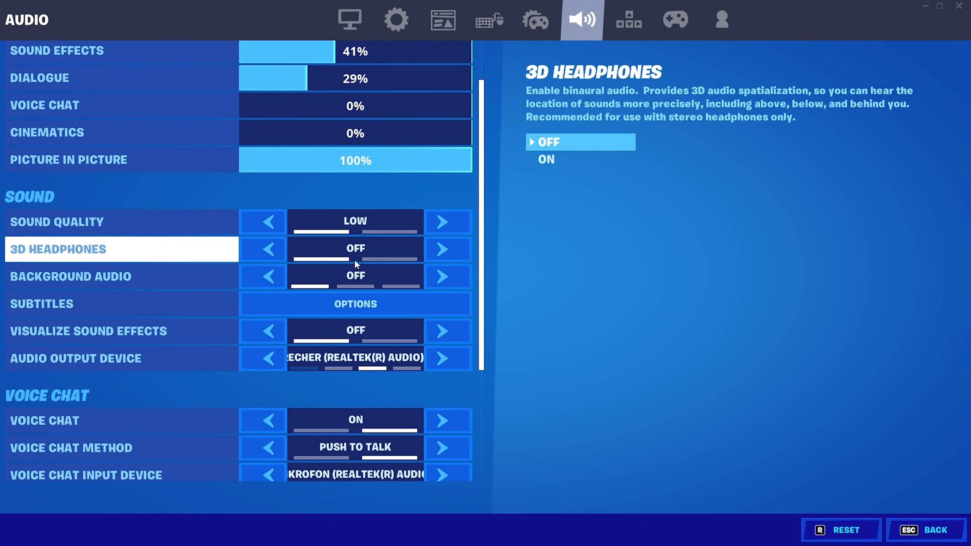